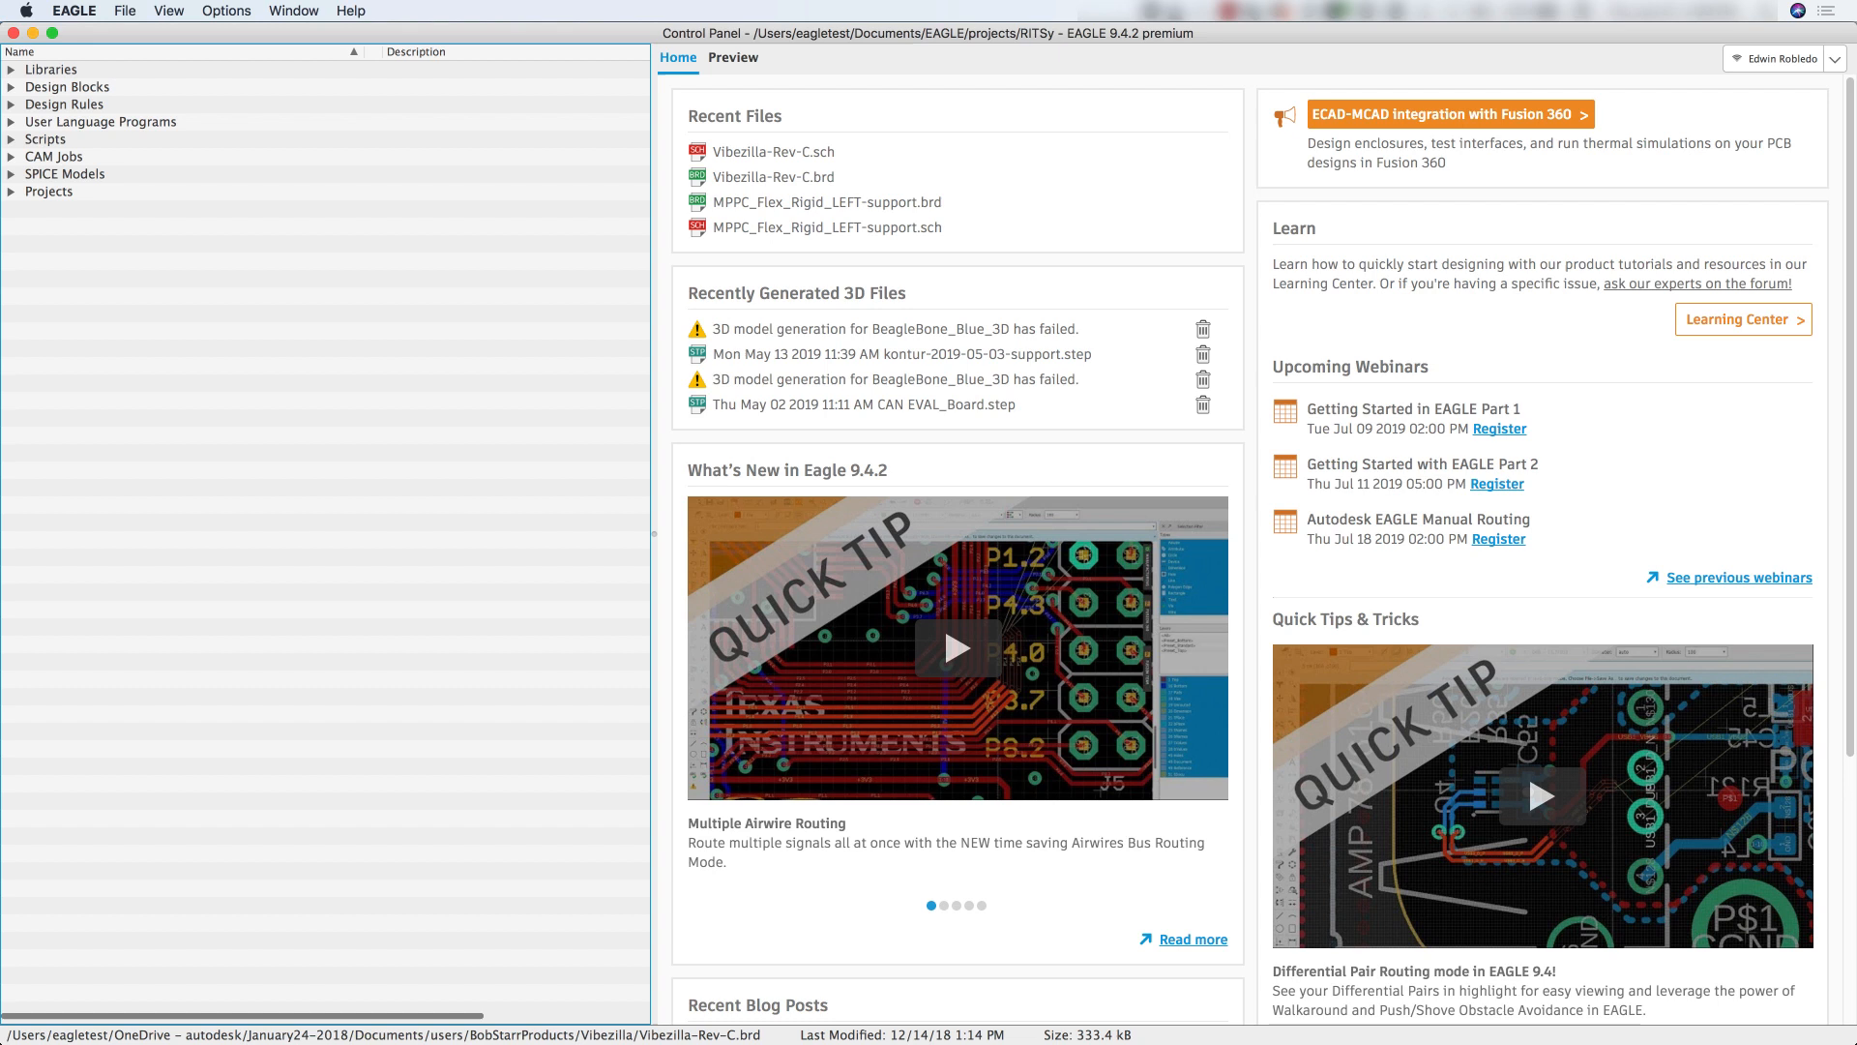
mouse_move(327, 288)
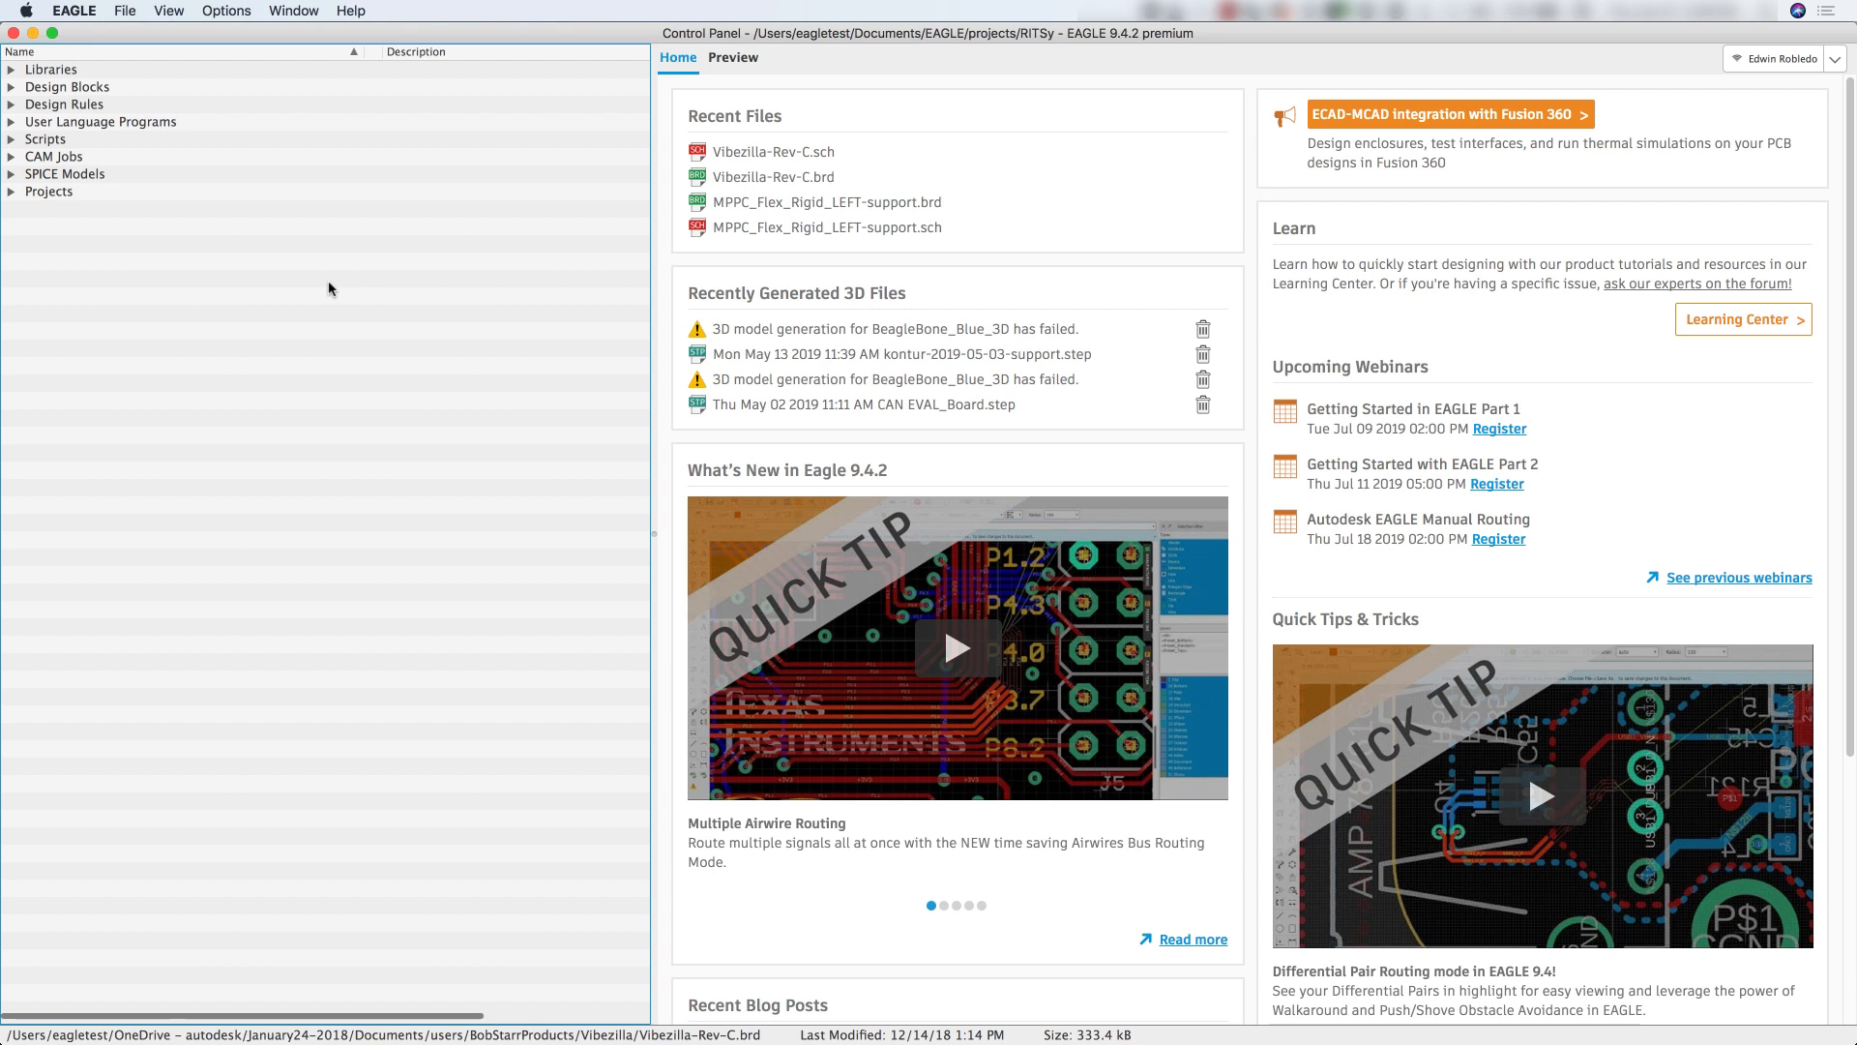
mouse_move(325, 233)
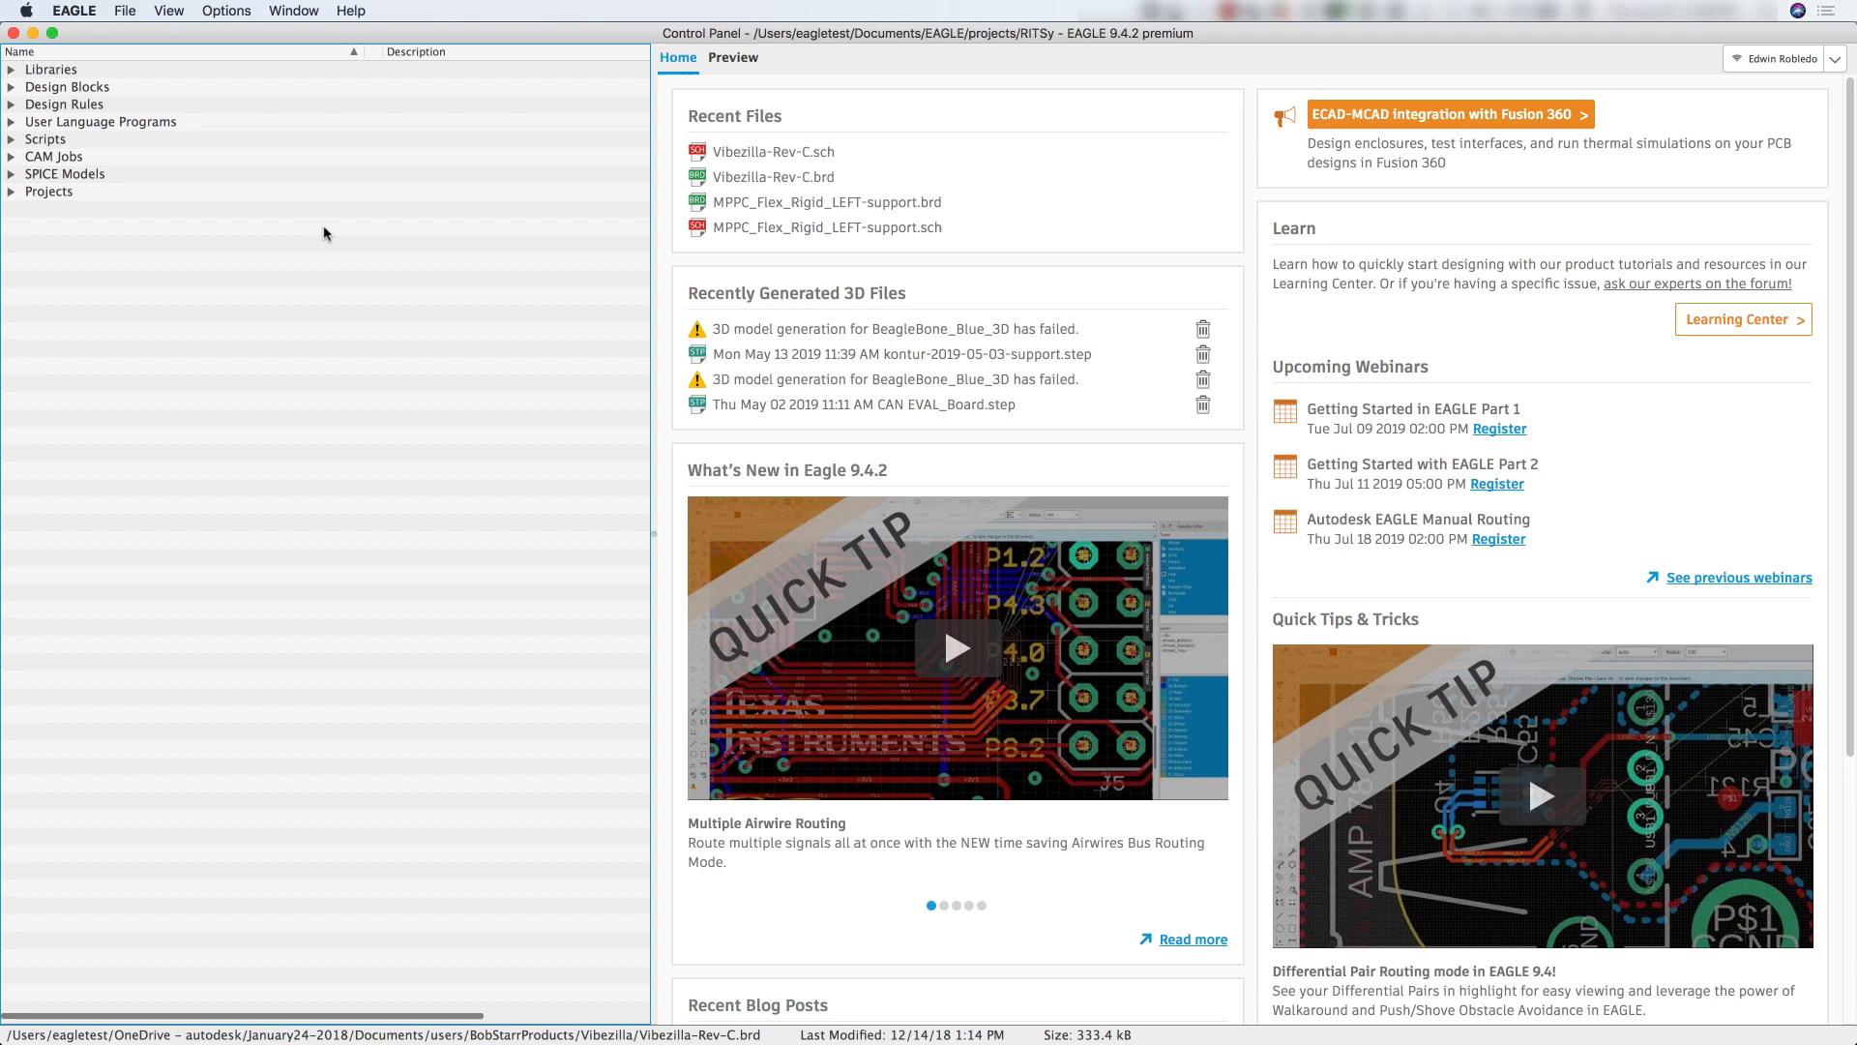
Review the Library menu in the Vibezilla-Rev-C board and schematic editors, then return to the Control Panel.
left_click(292, 9)
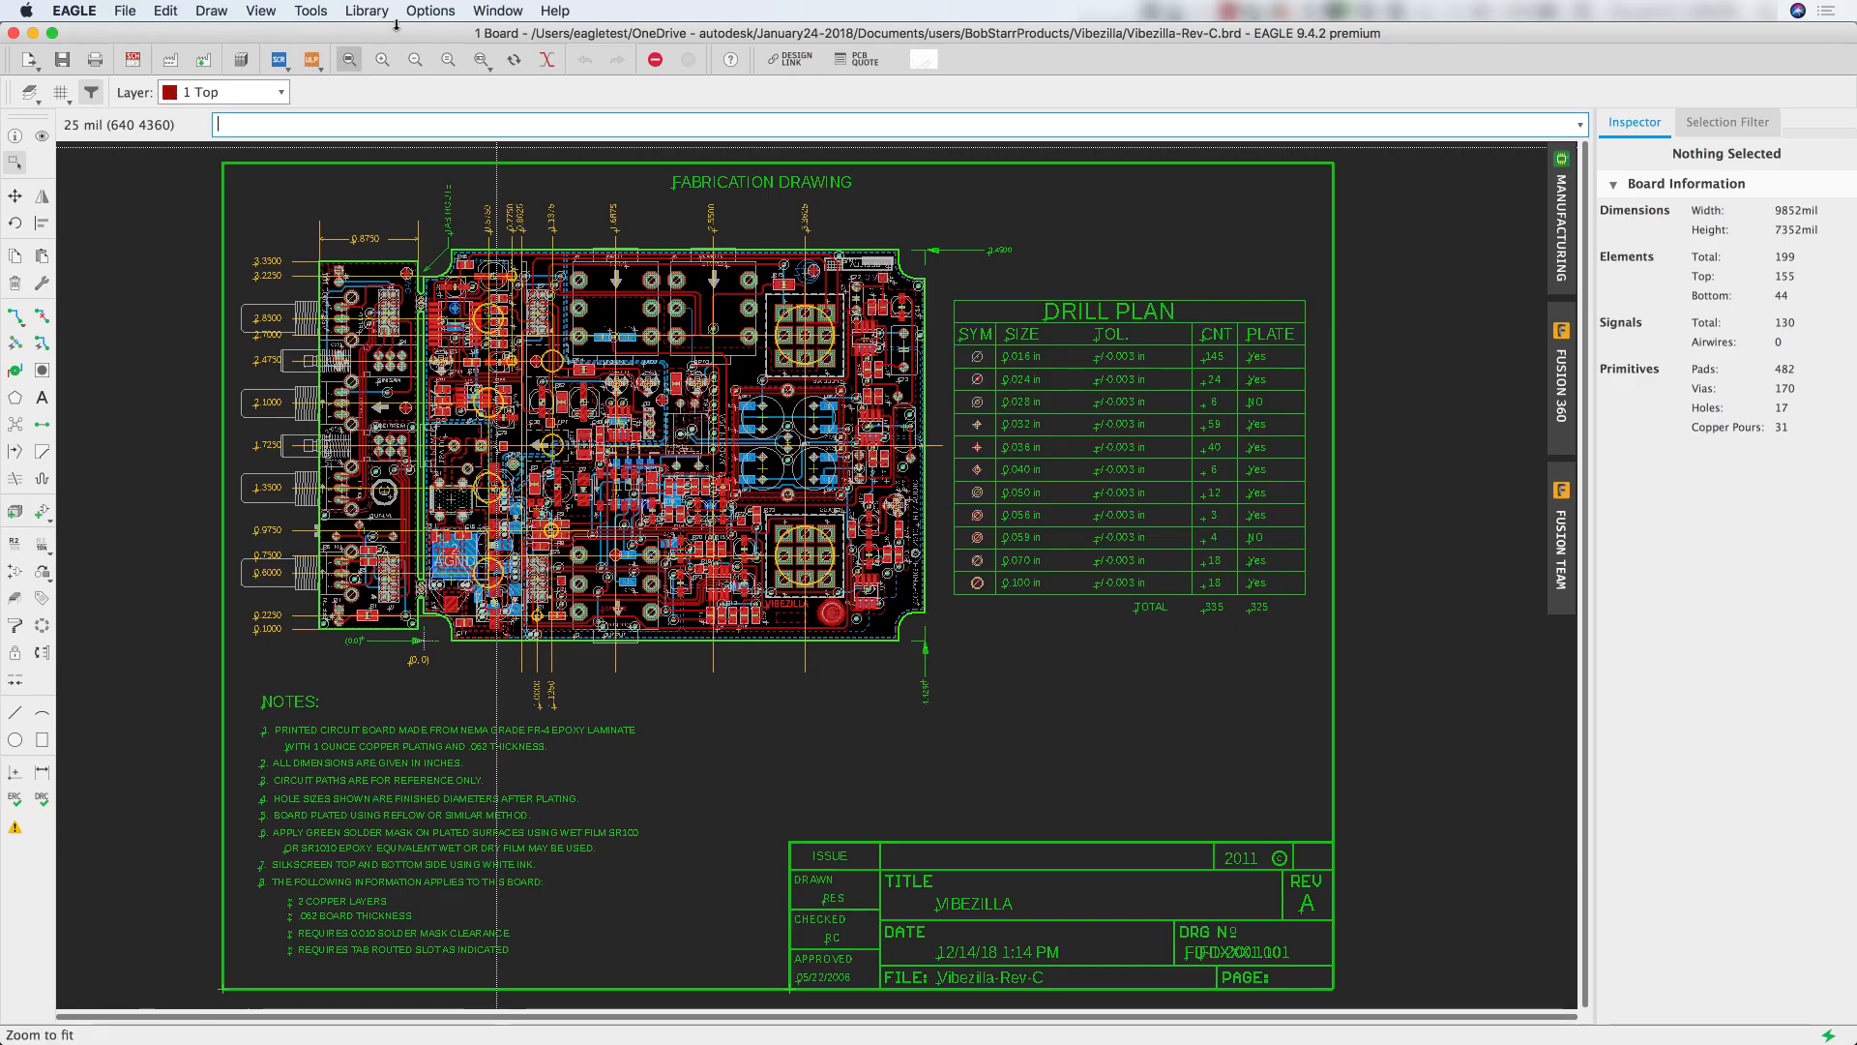
left_click(366, 11)
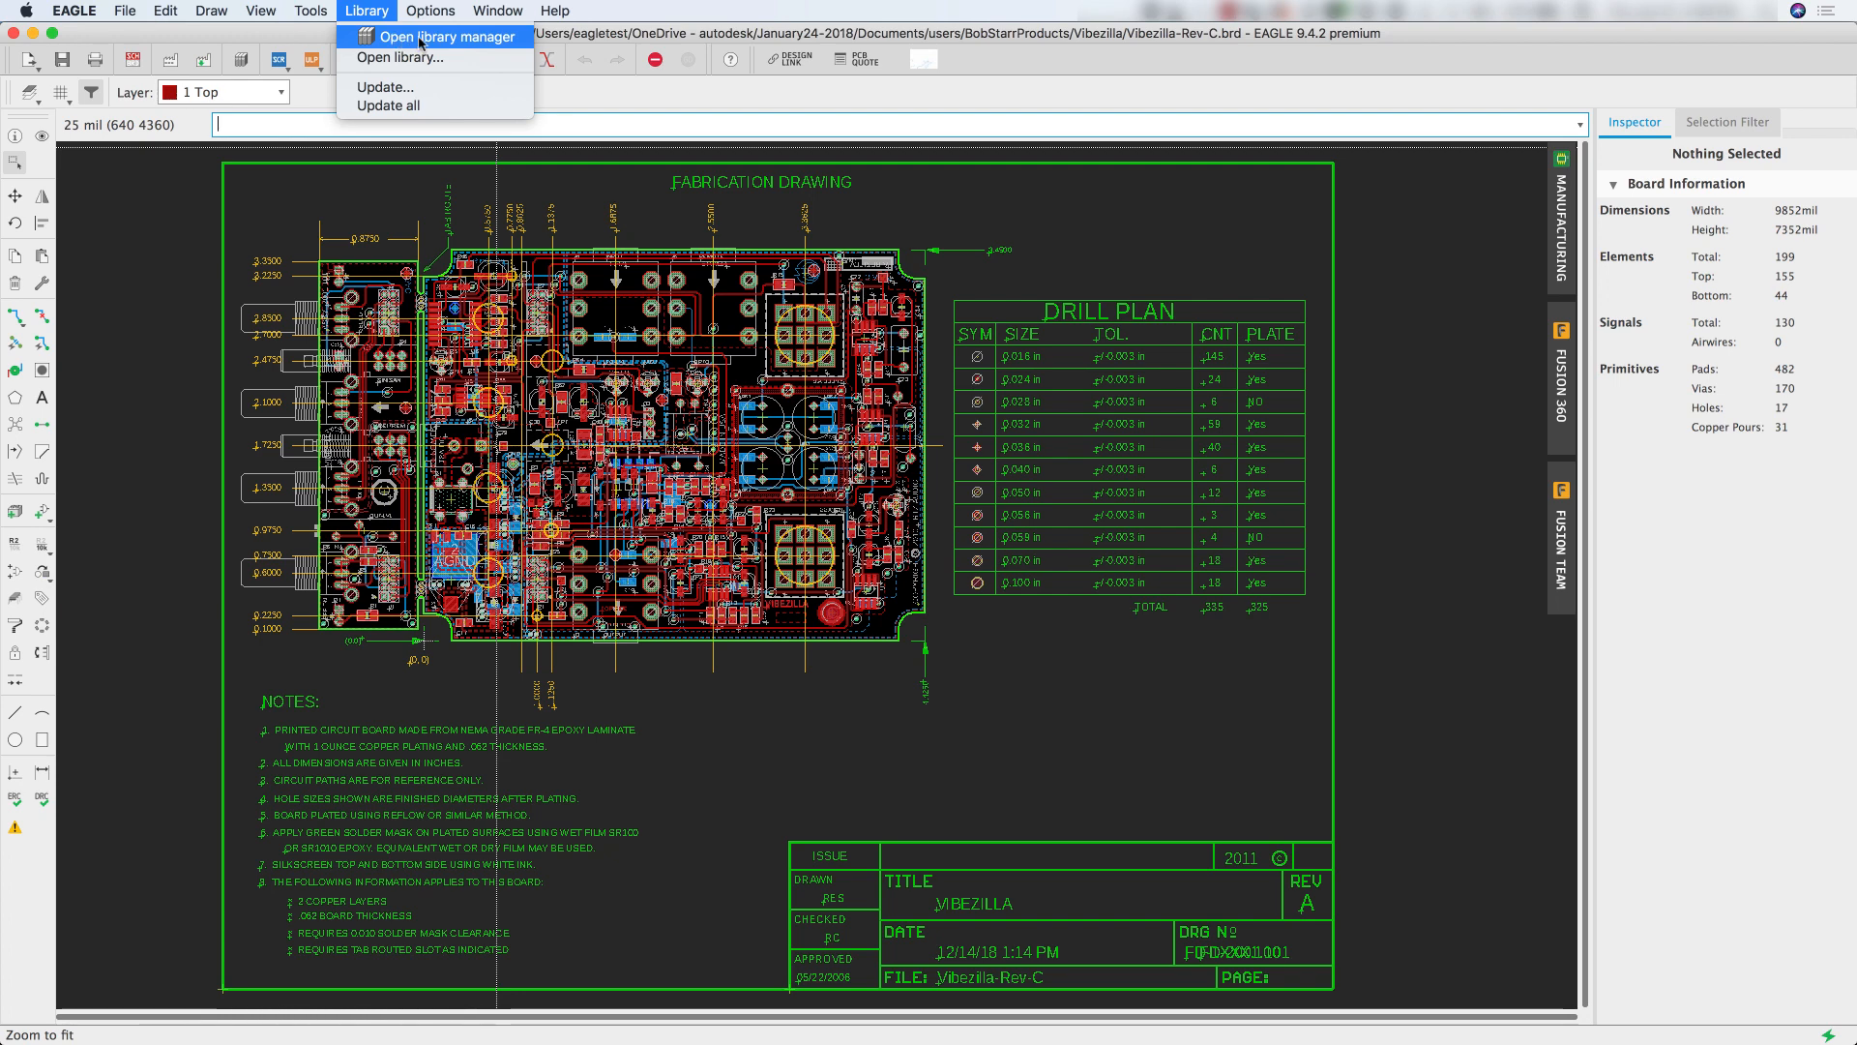
left_click(512, 10)
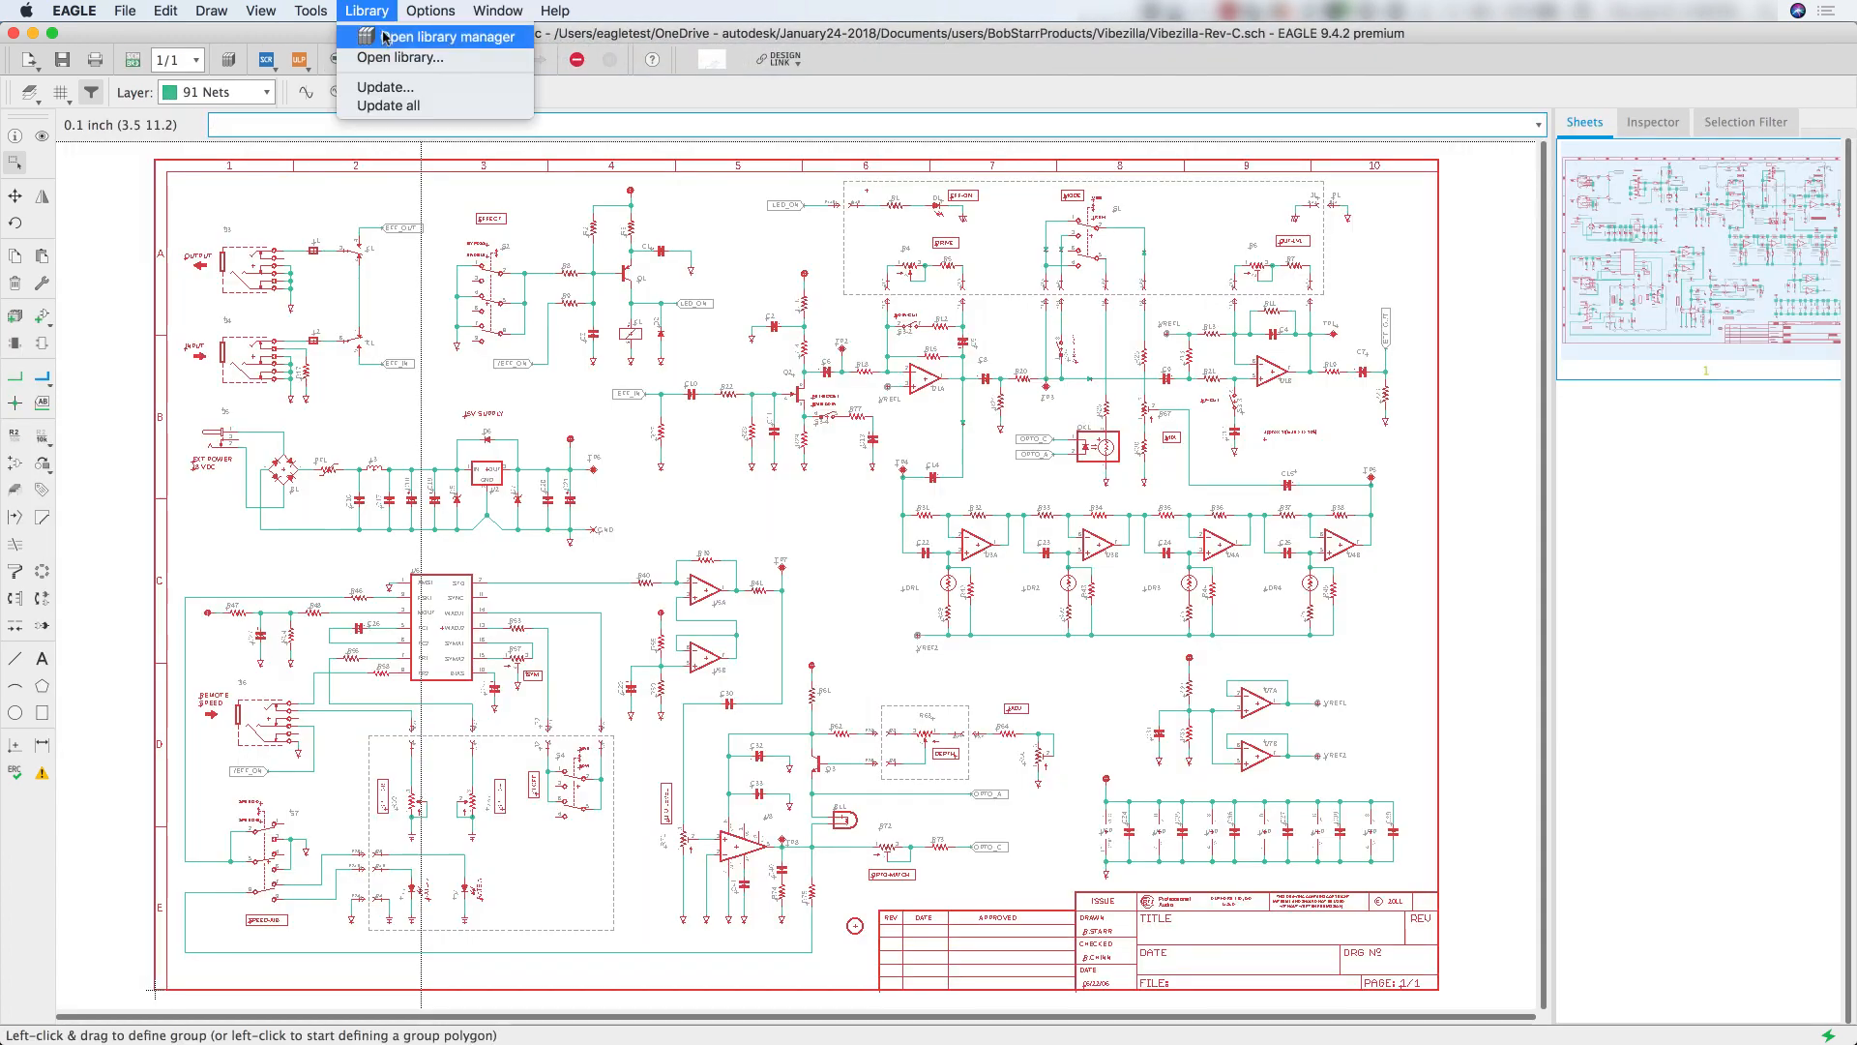
left_click(454, 37)
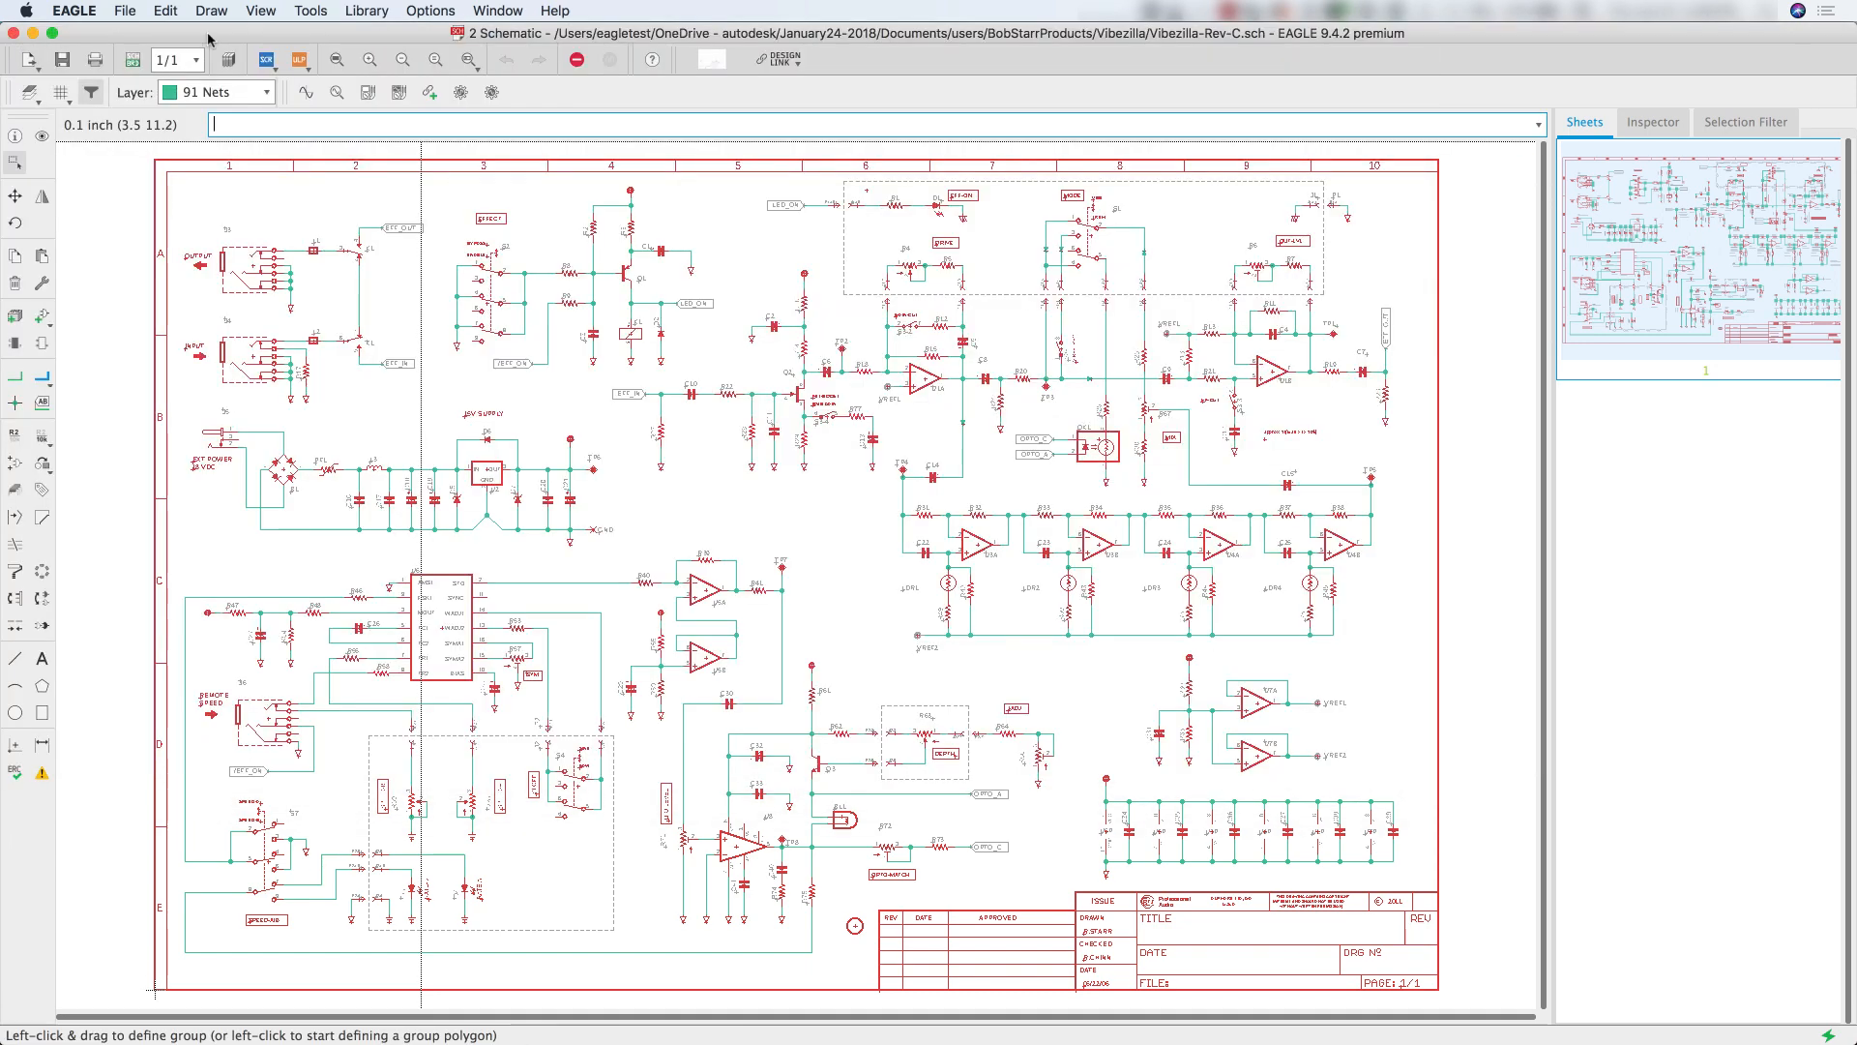
left_click(495, 11)
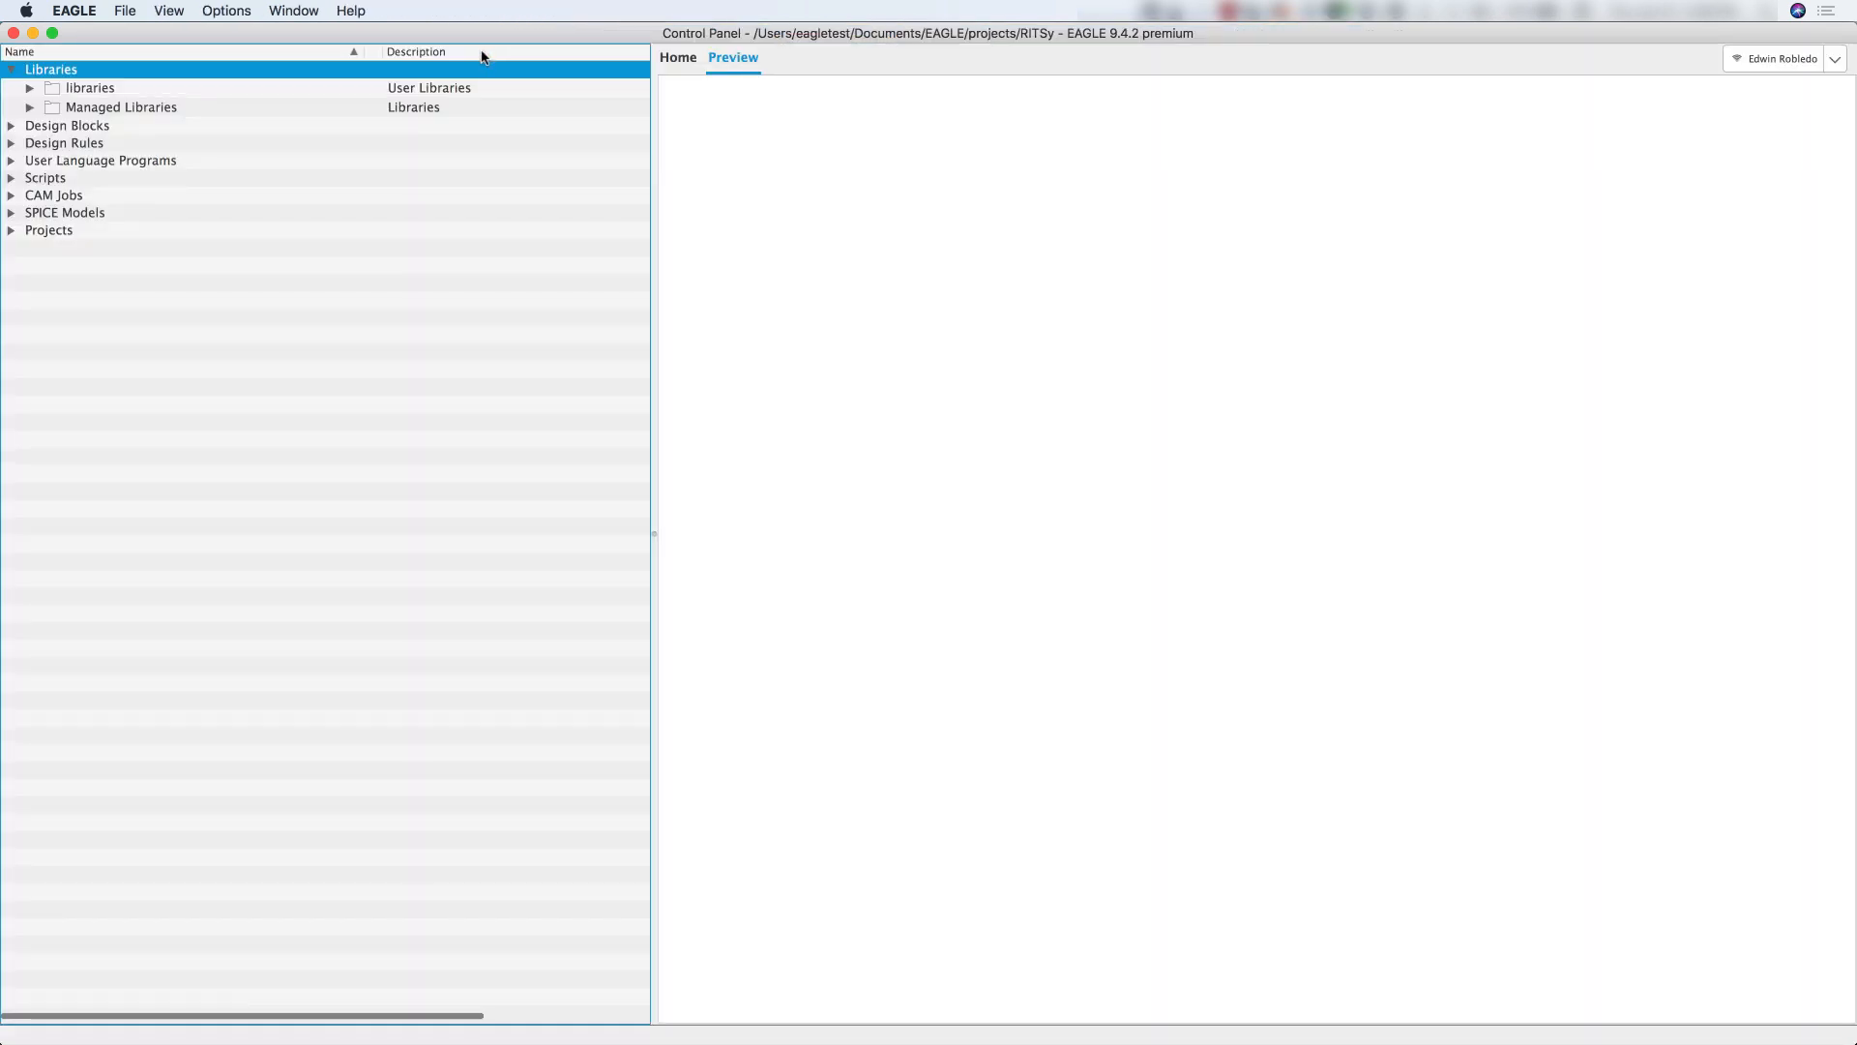
Expand Libraries > Managed Libraries in the Control Panel tree to list the bundled libraries.
left_click(118, 107)
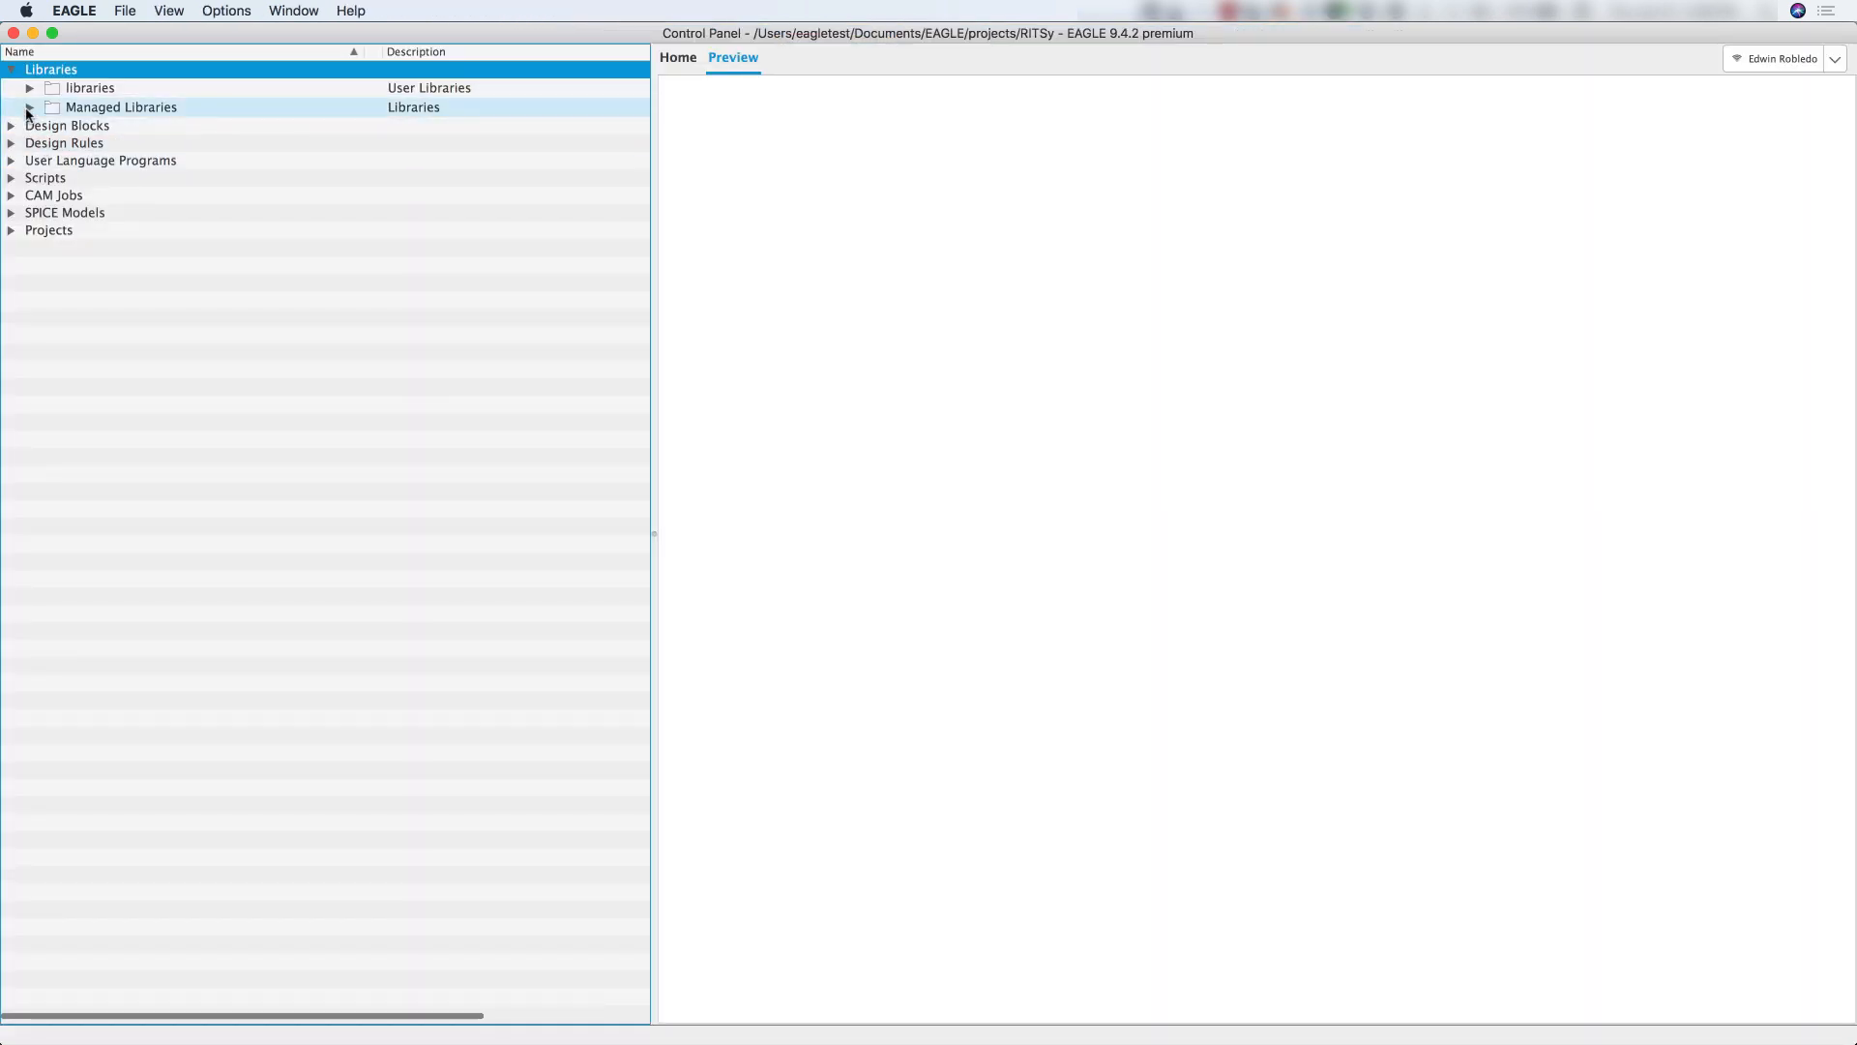
left_click(36, 107)
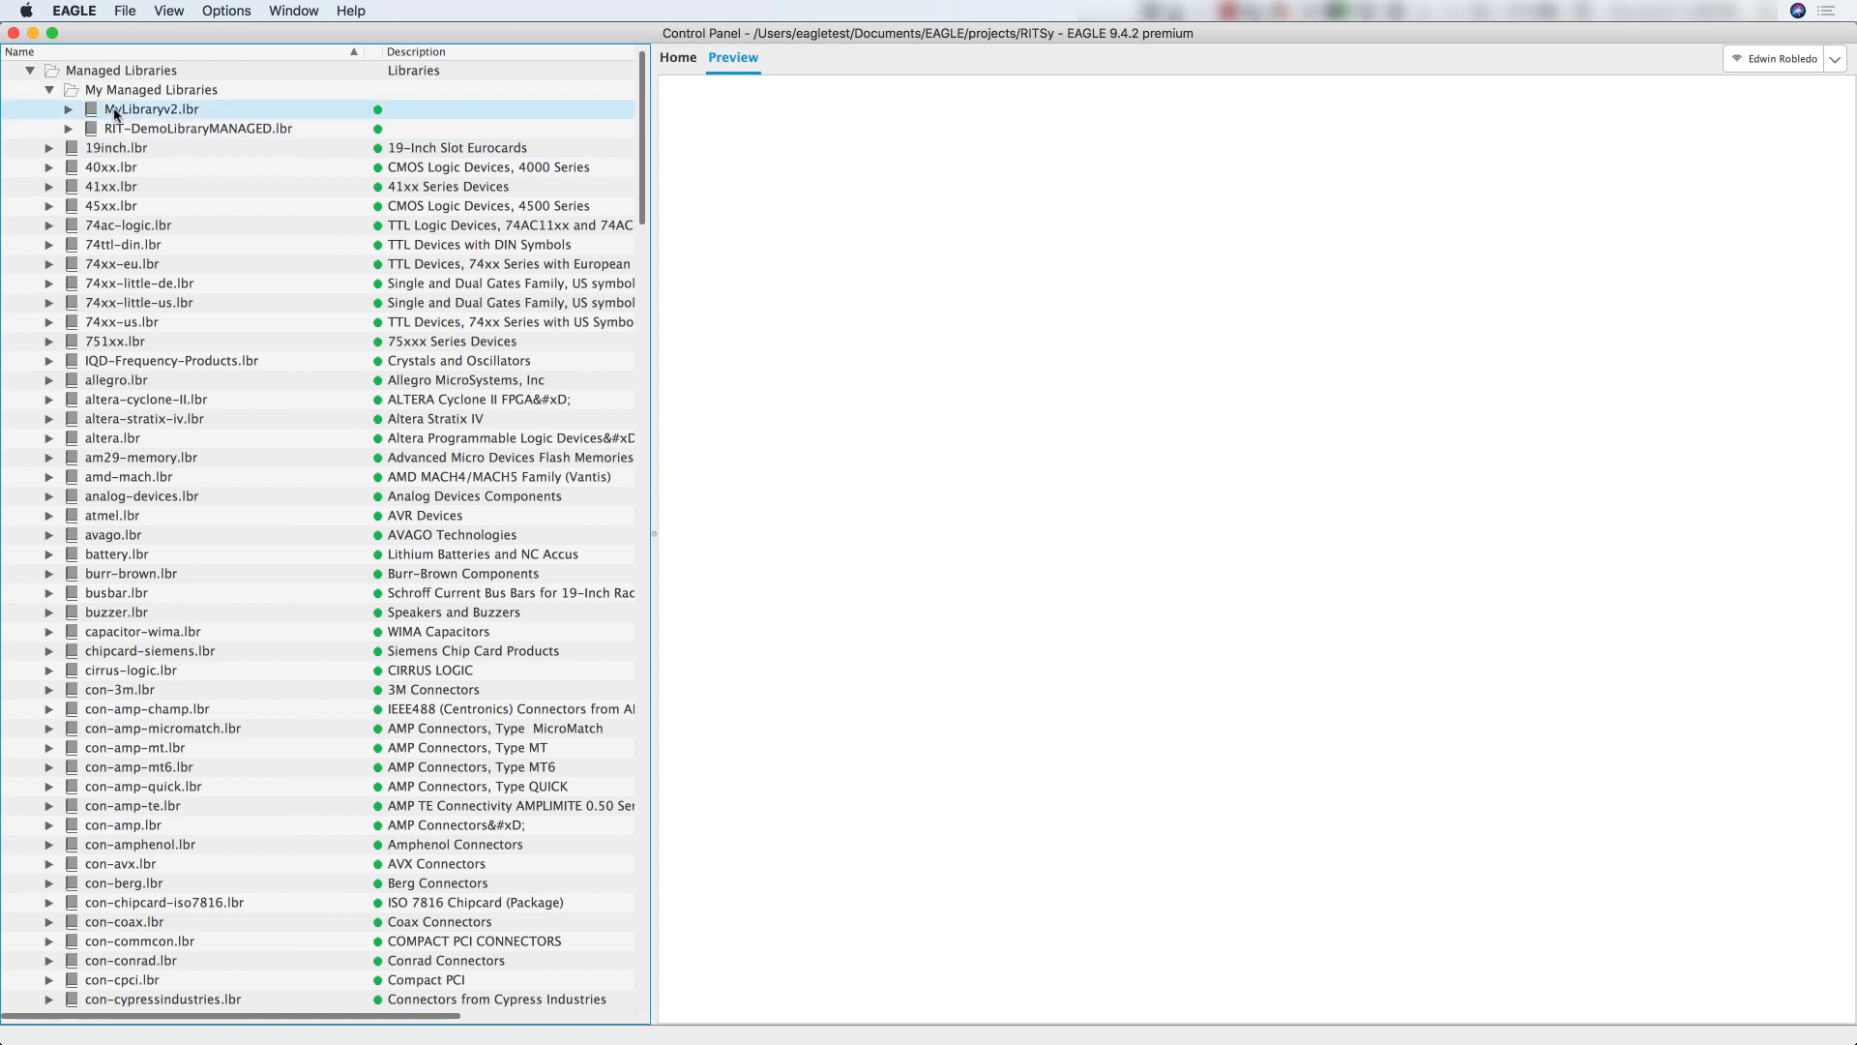
left_click(162, 129)
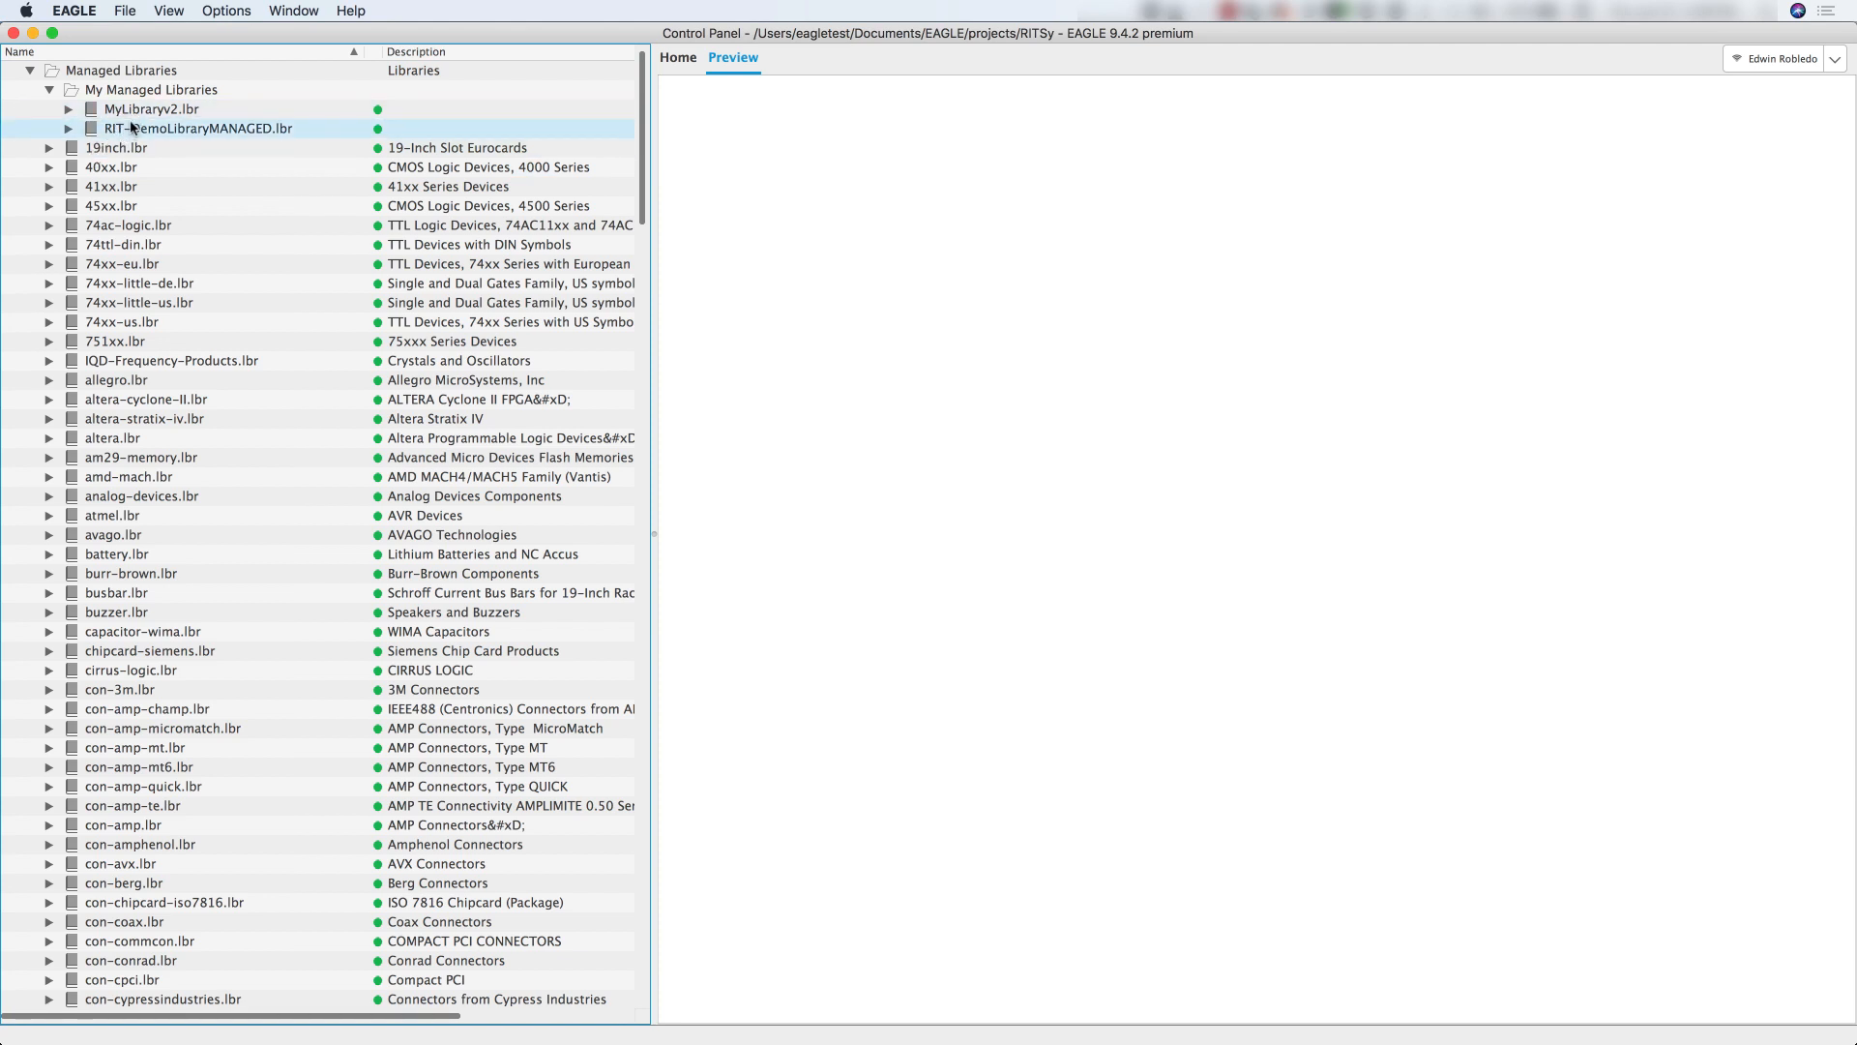
left_click(116, 186)
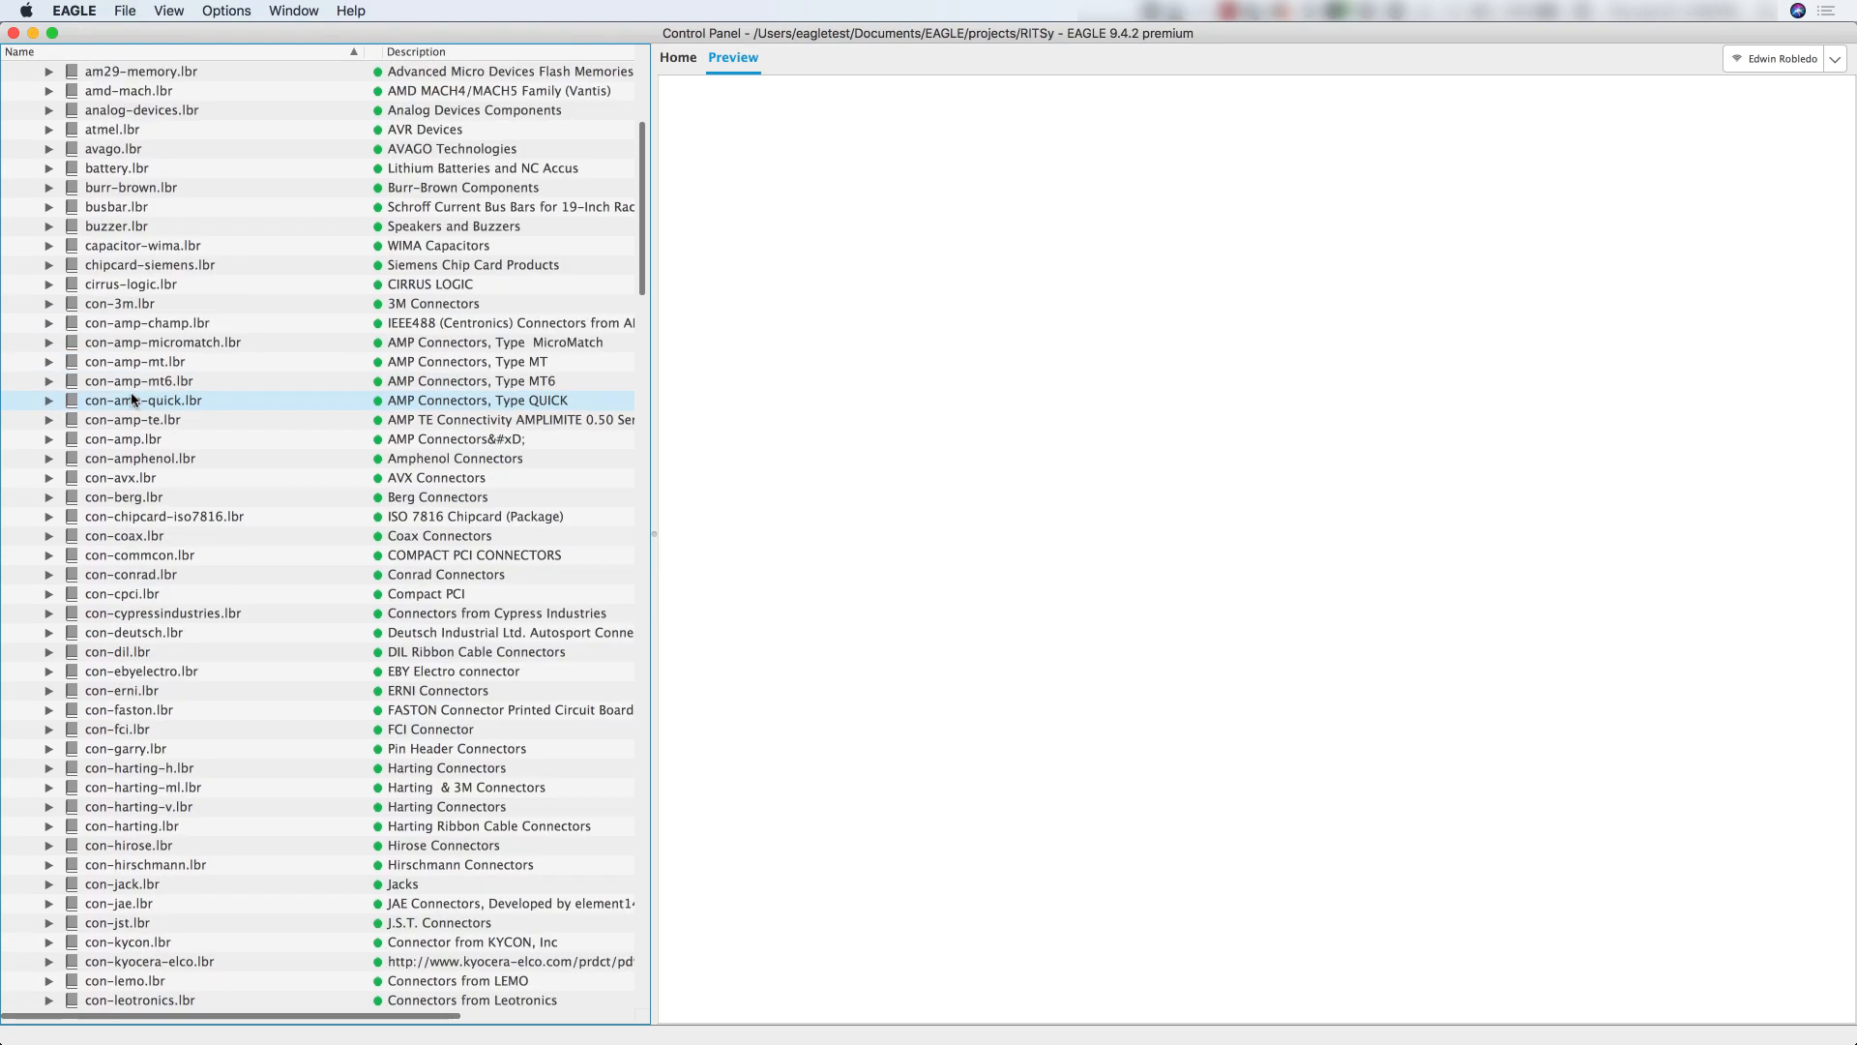
scroll("down", 3)
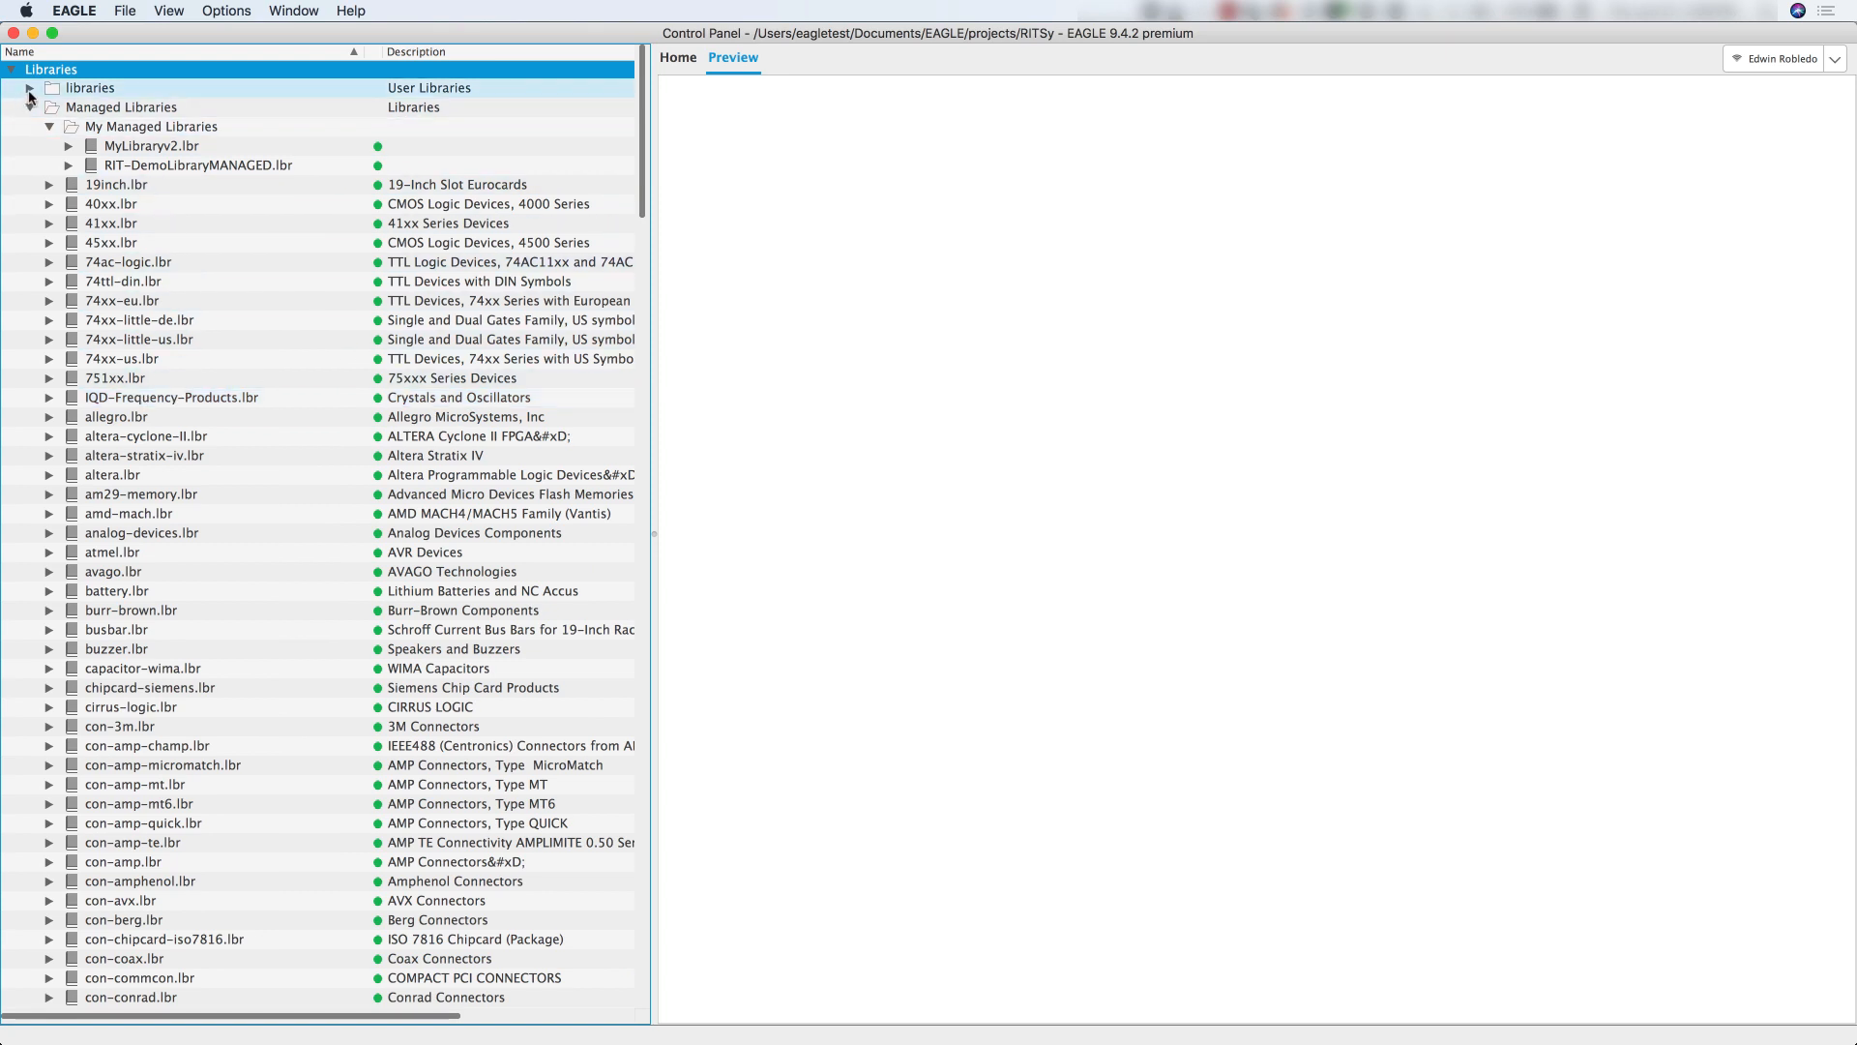
Peek into the user libraries folder, then bring up the actions for the Libraries branch.
left_click(30, 86)
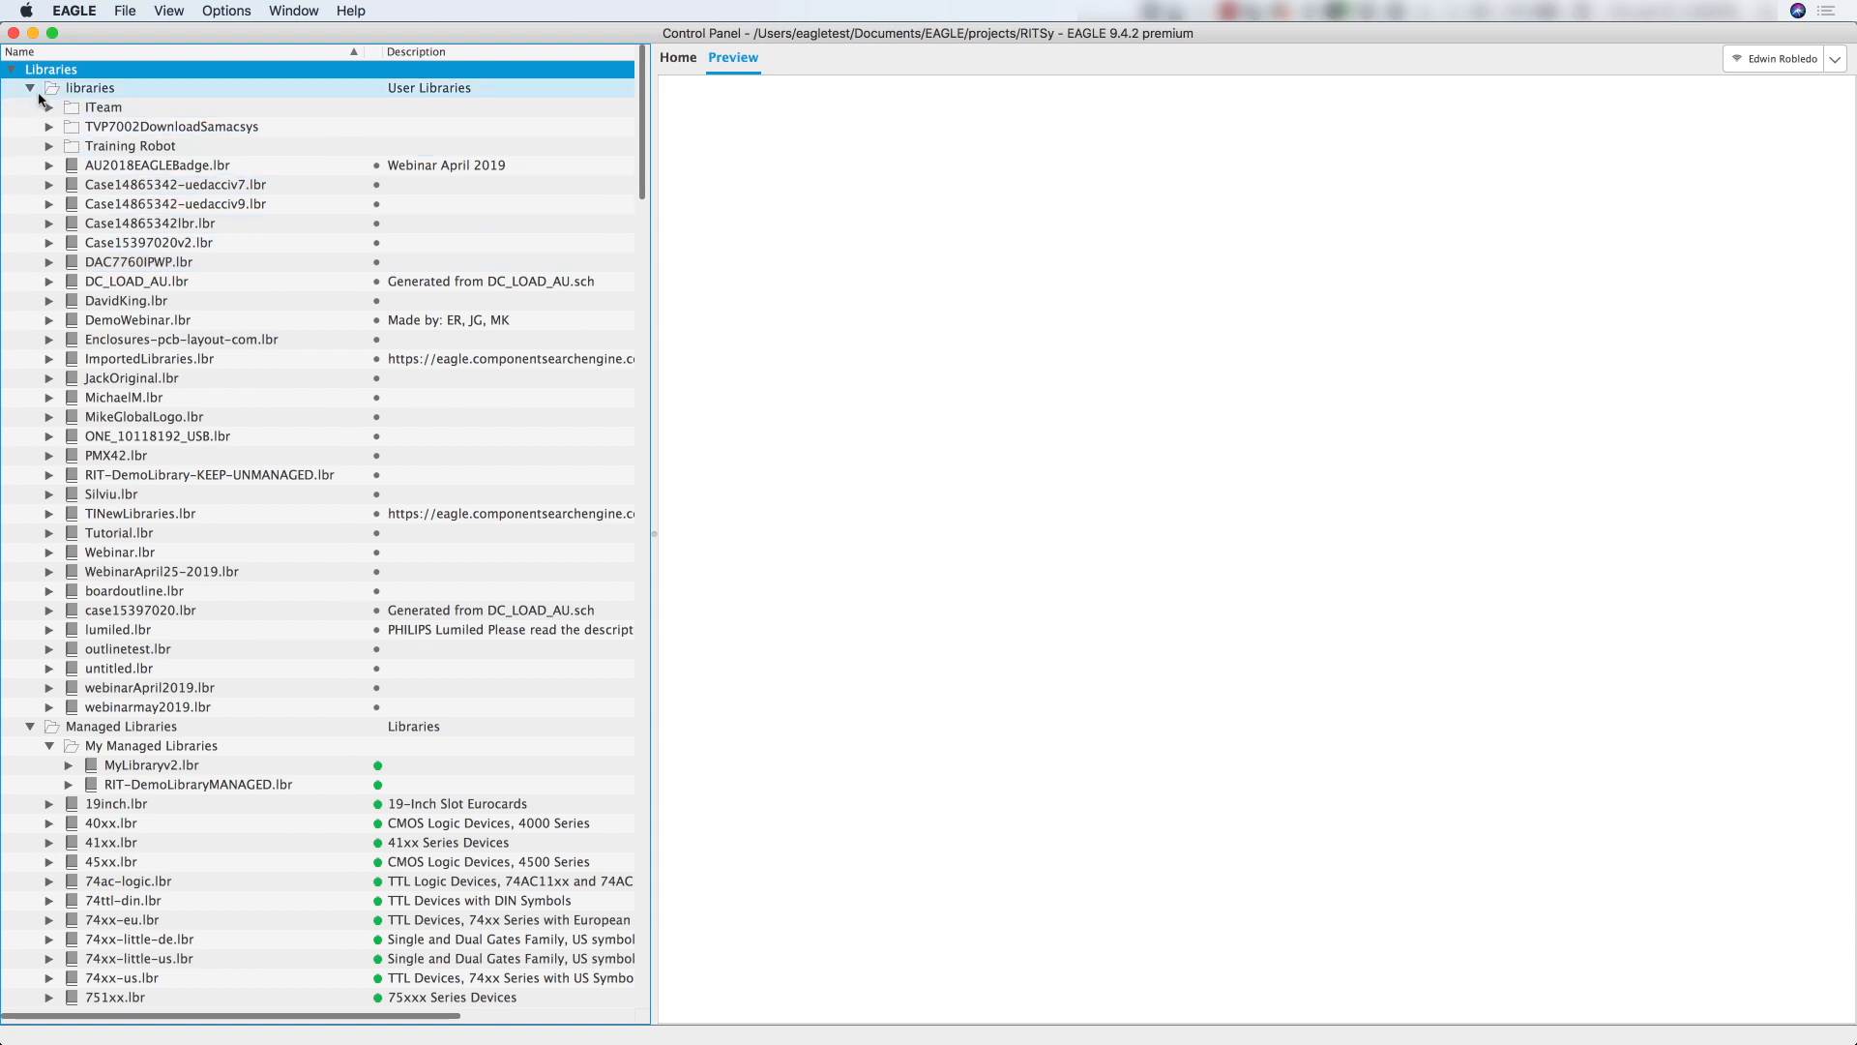
left_click(32, 89)
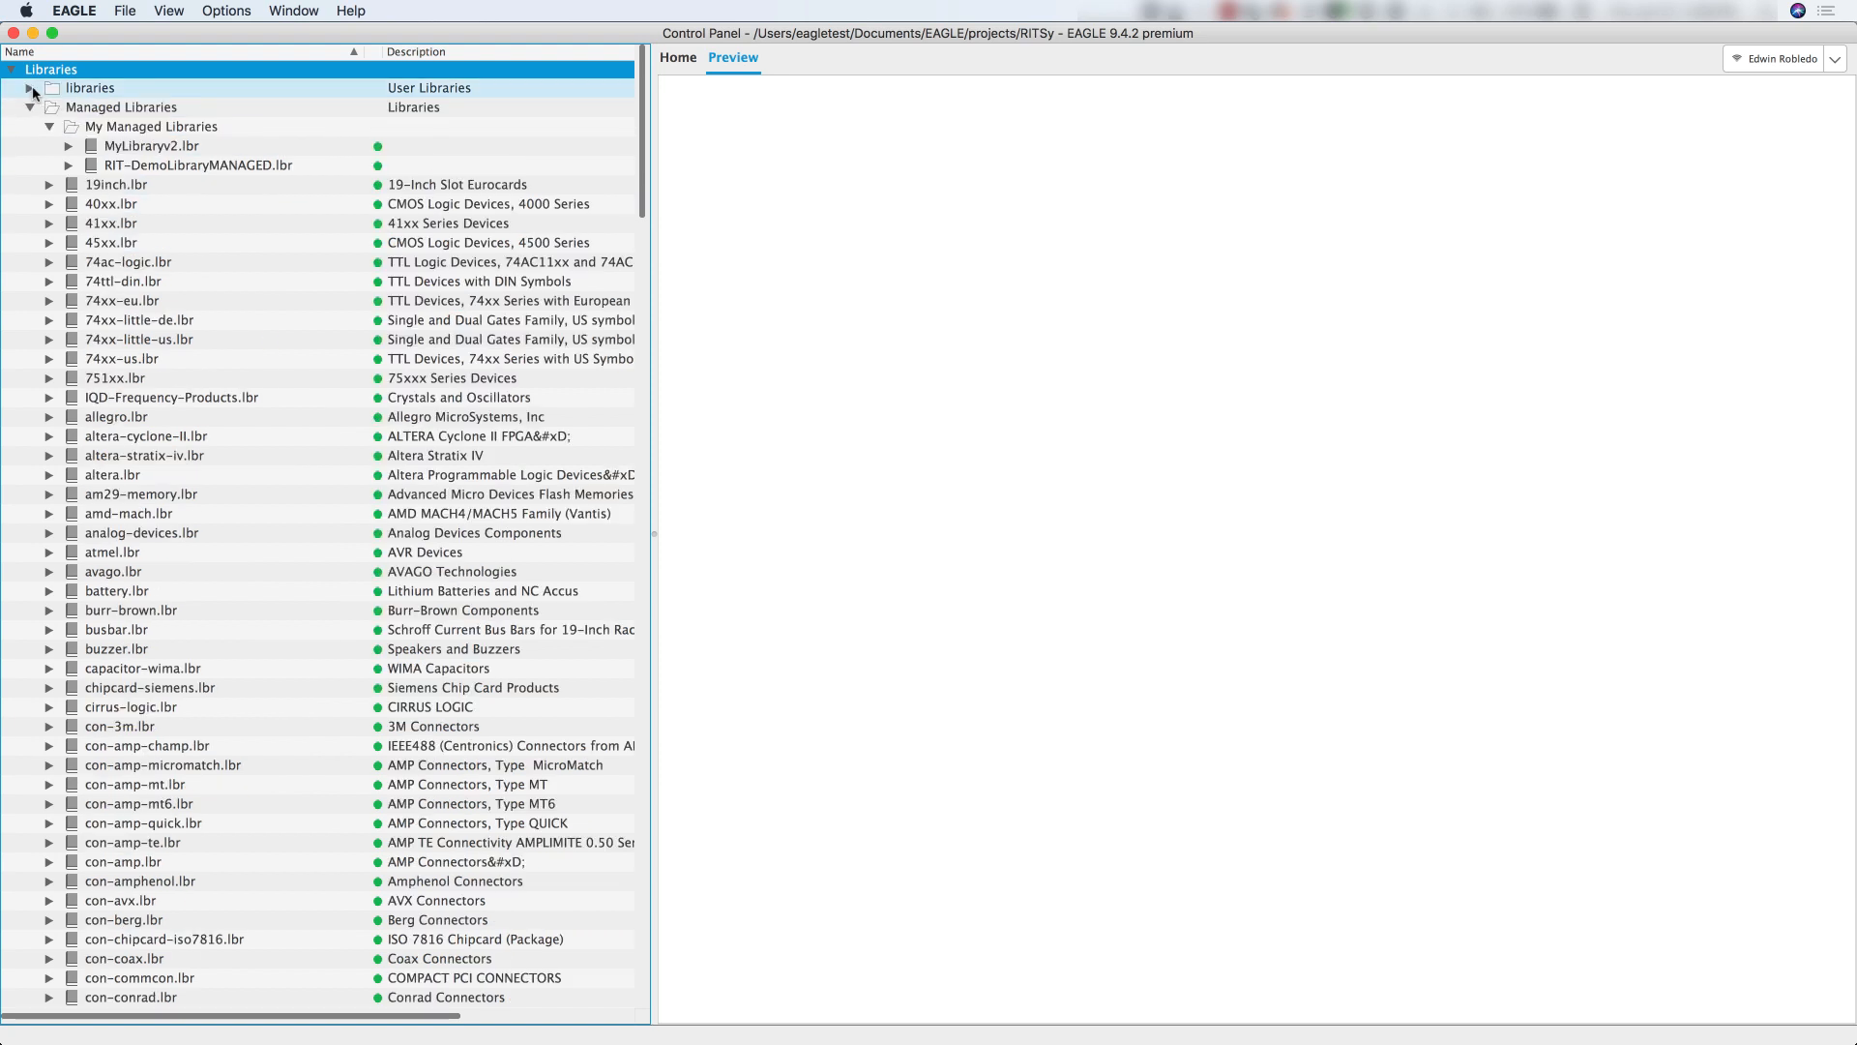
left_click(150, 127)
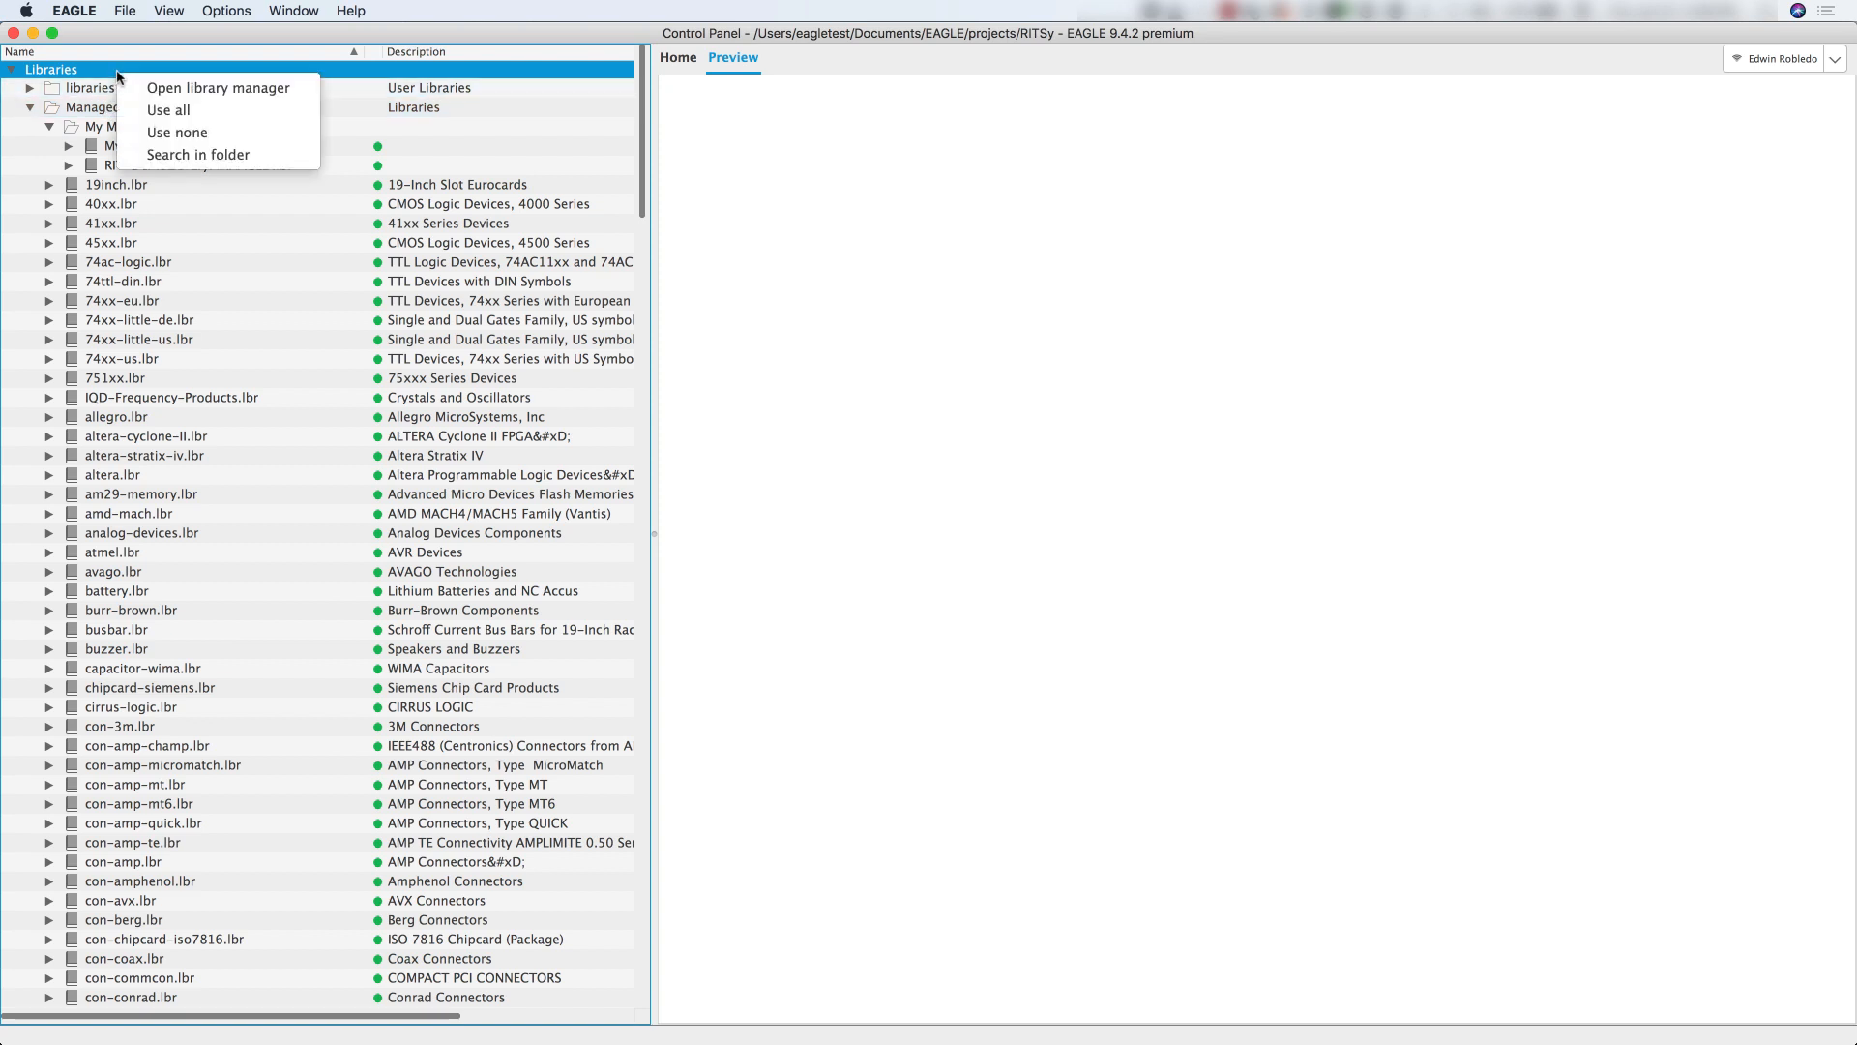
mouse_move(193, 88)
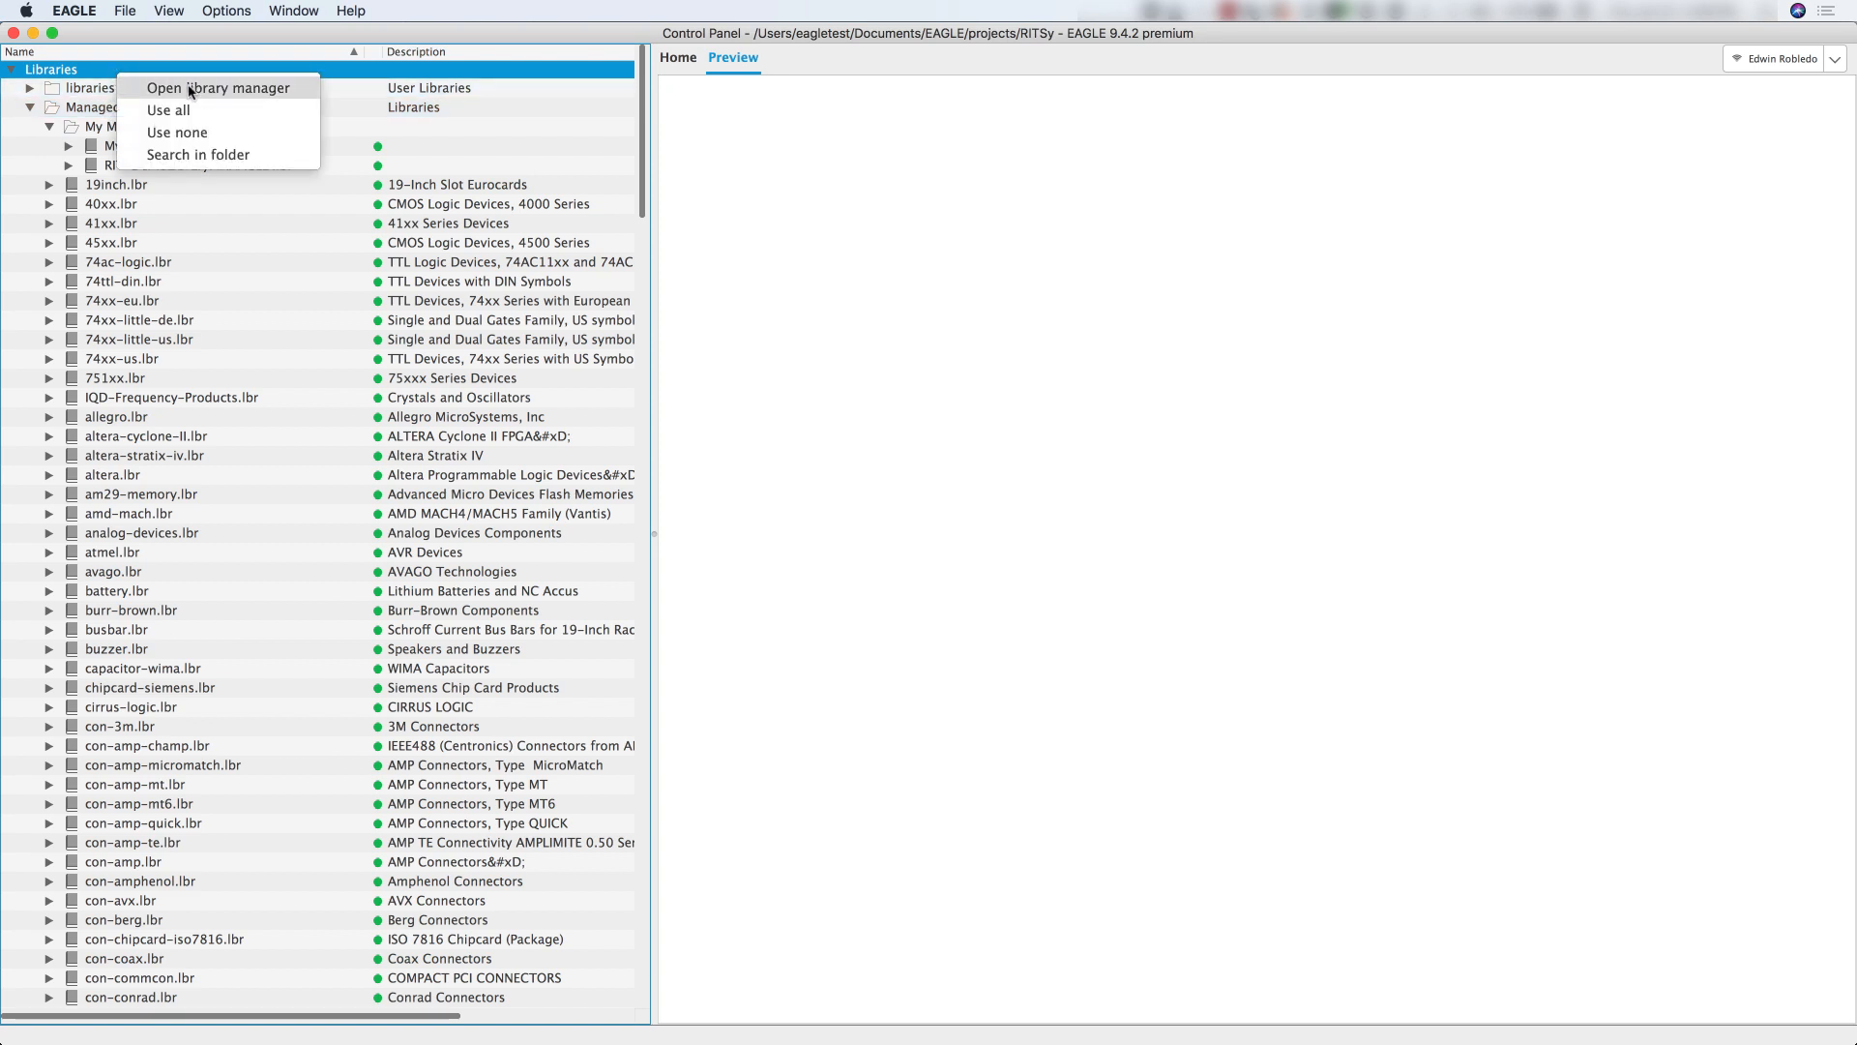
Delete the bundled libraries from Library Manager's In Use list, leaving only the two personal managed libraries.
left_click(222, 88)
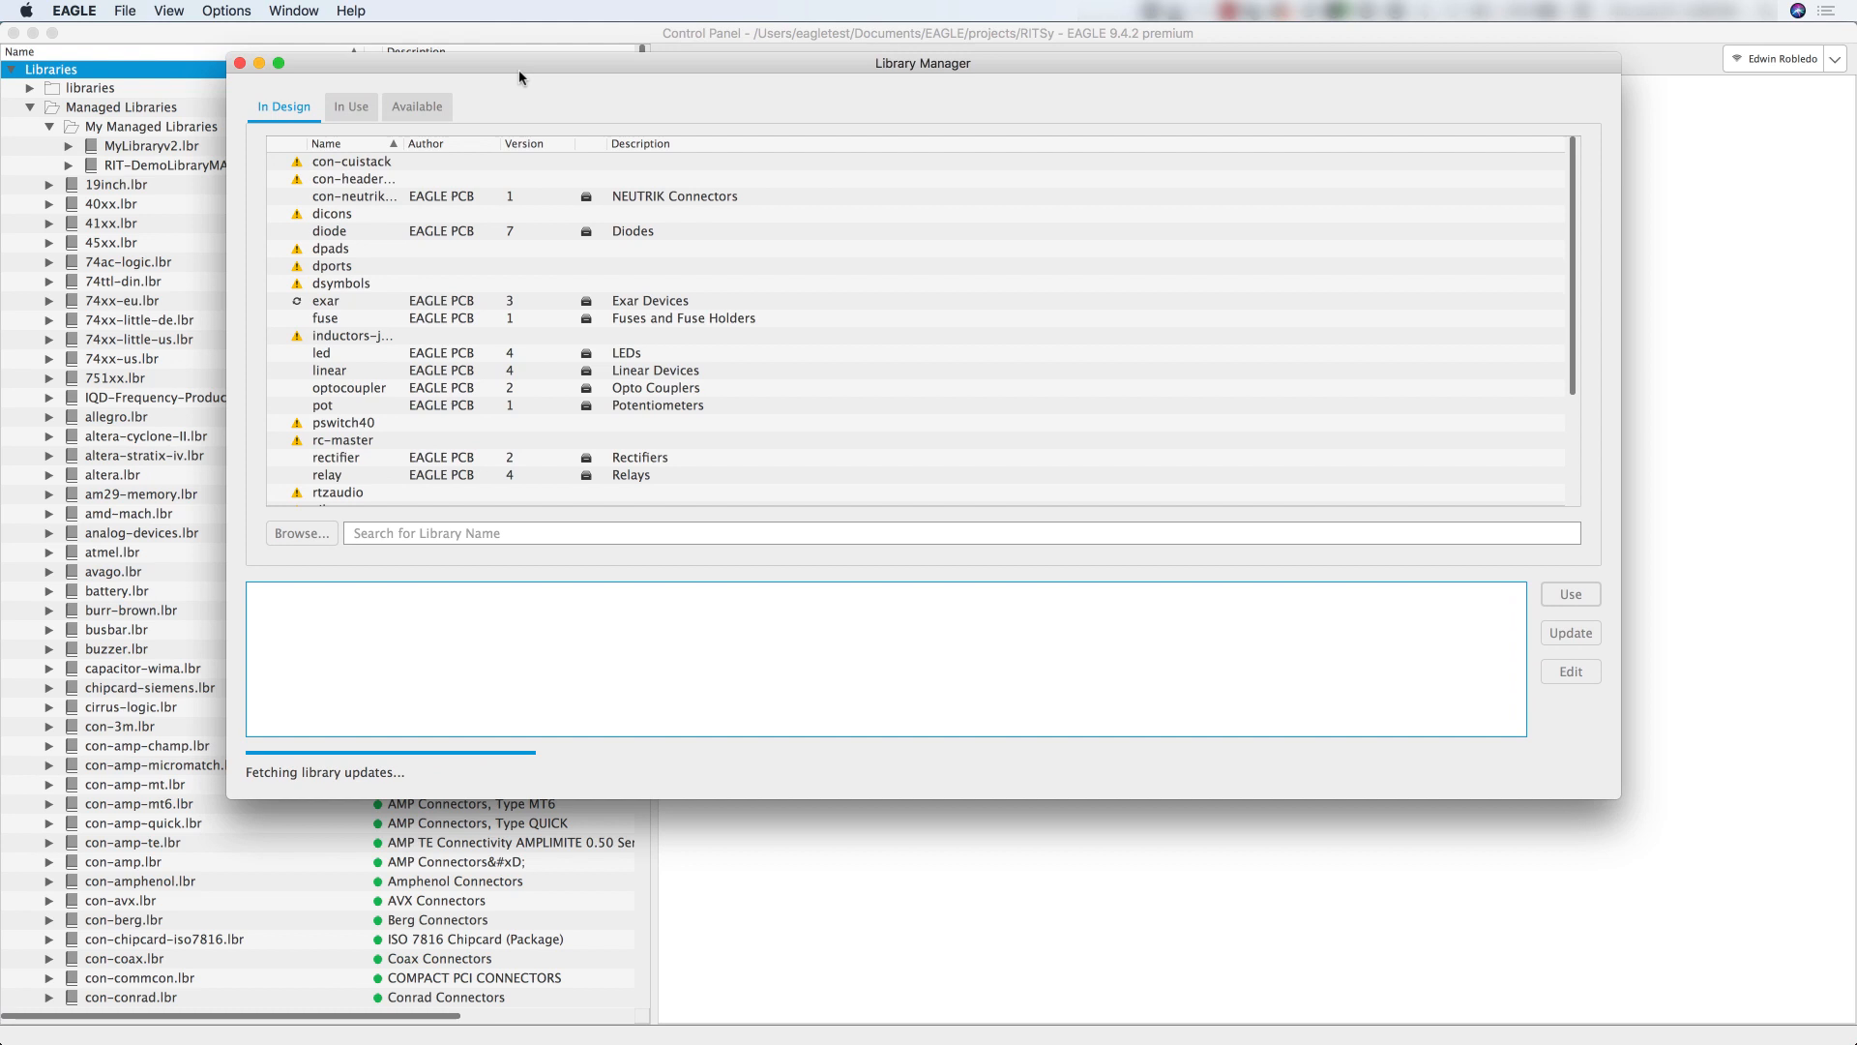
left_click(351, 106)
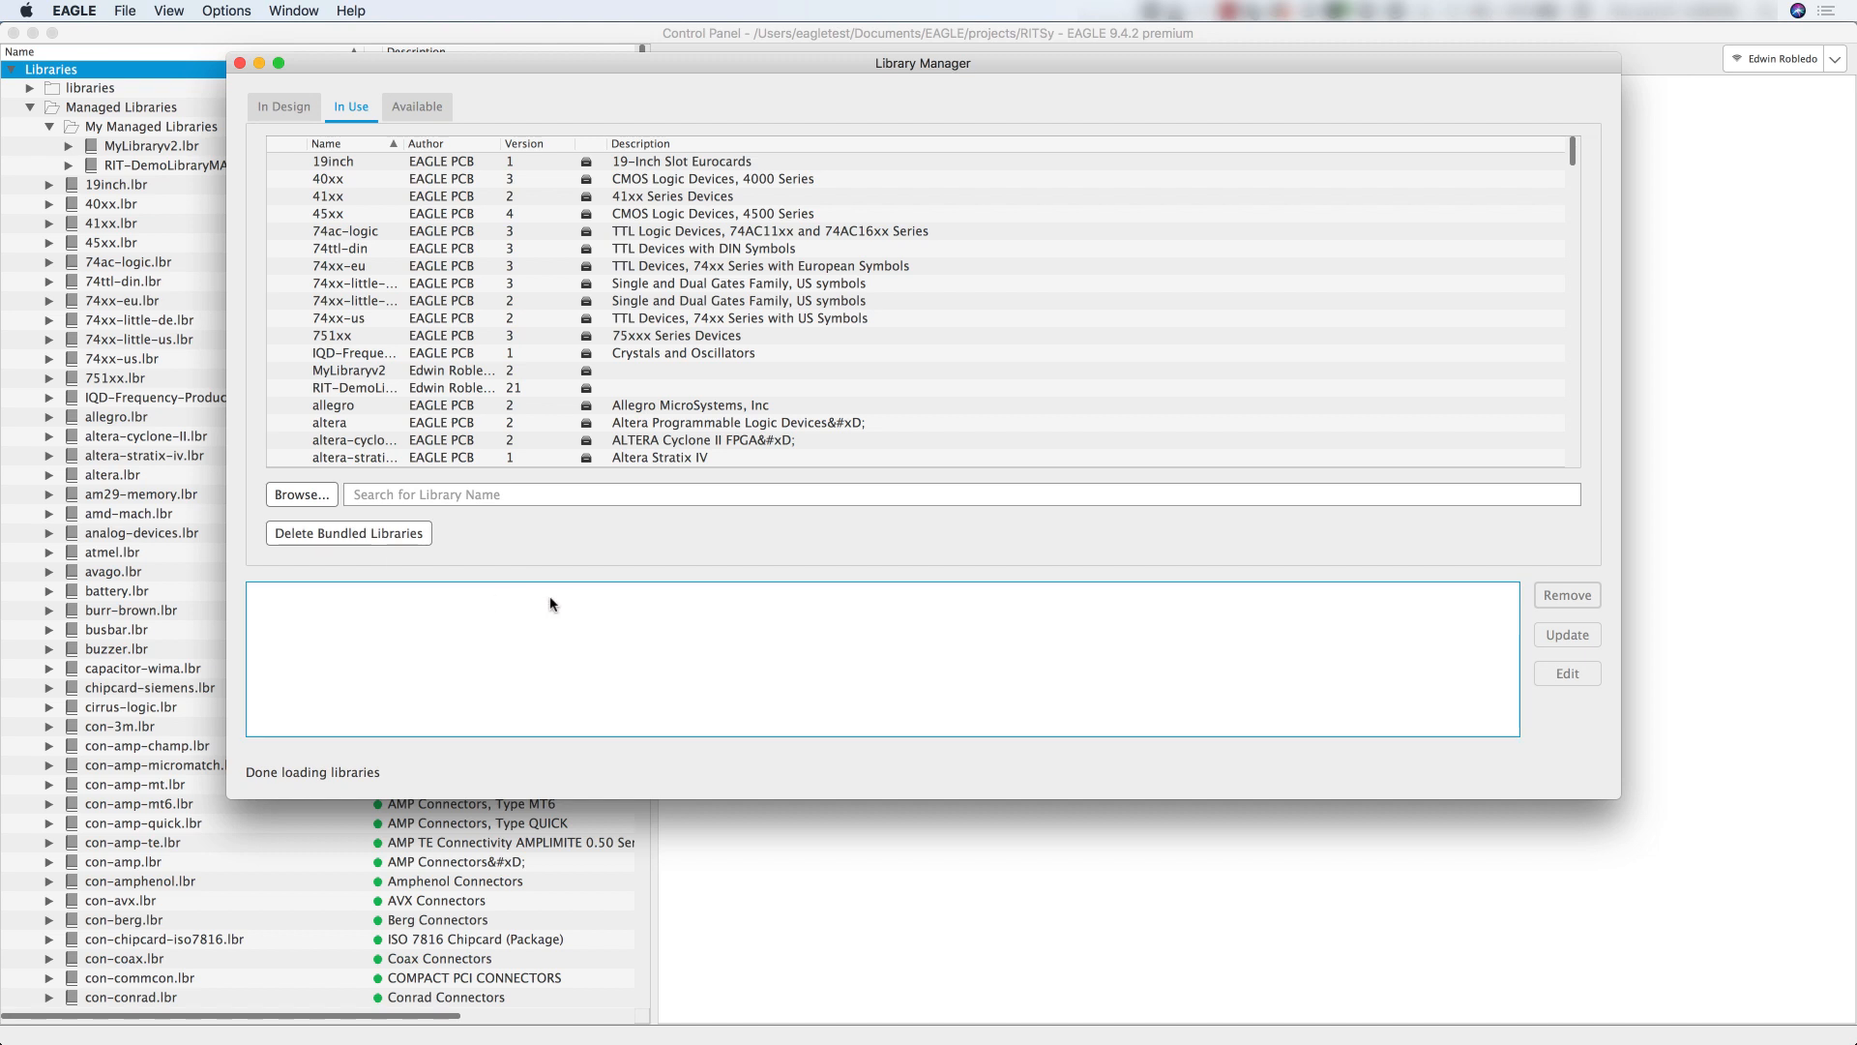
mouse_move(323, 533)
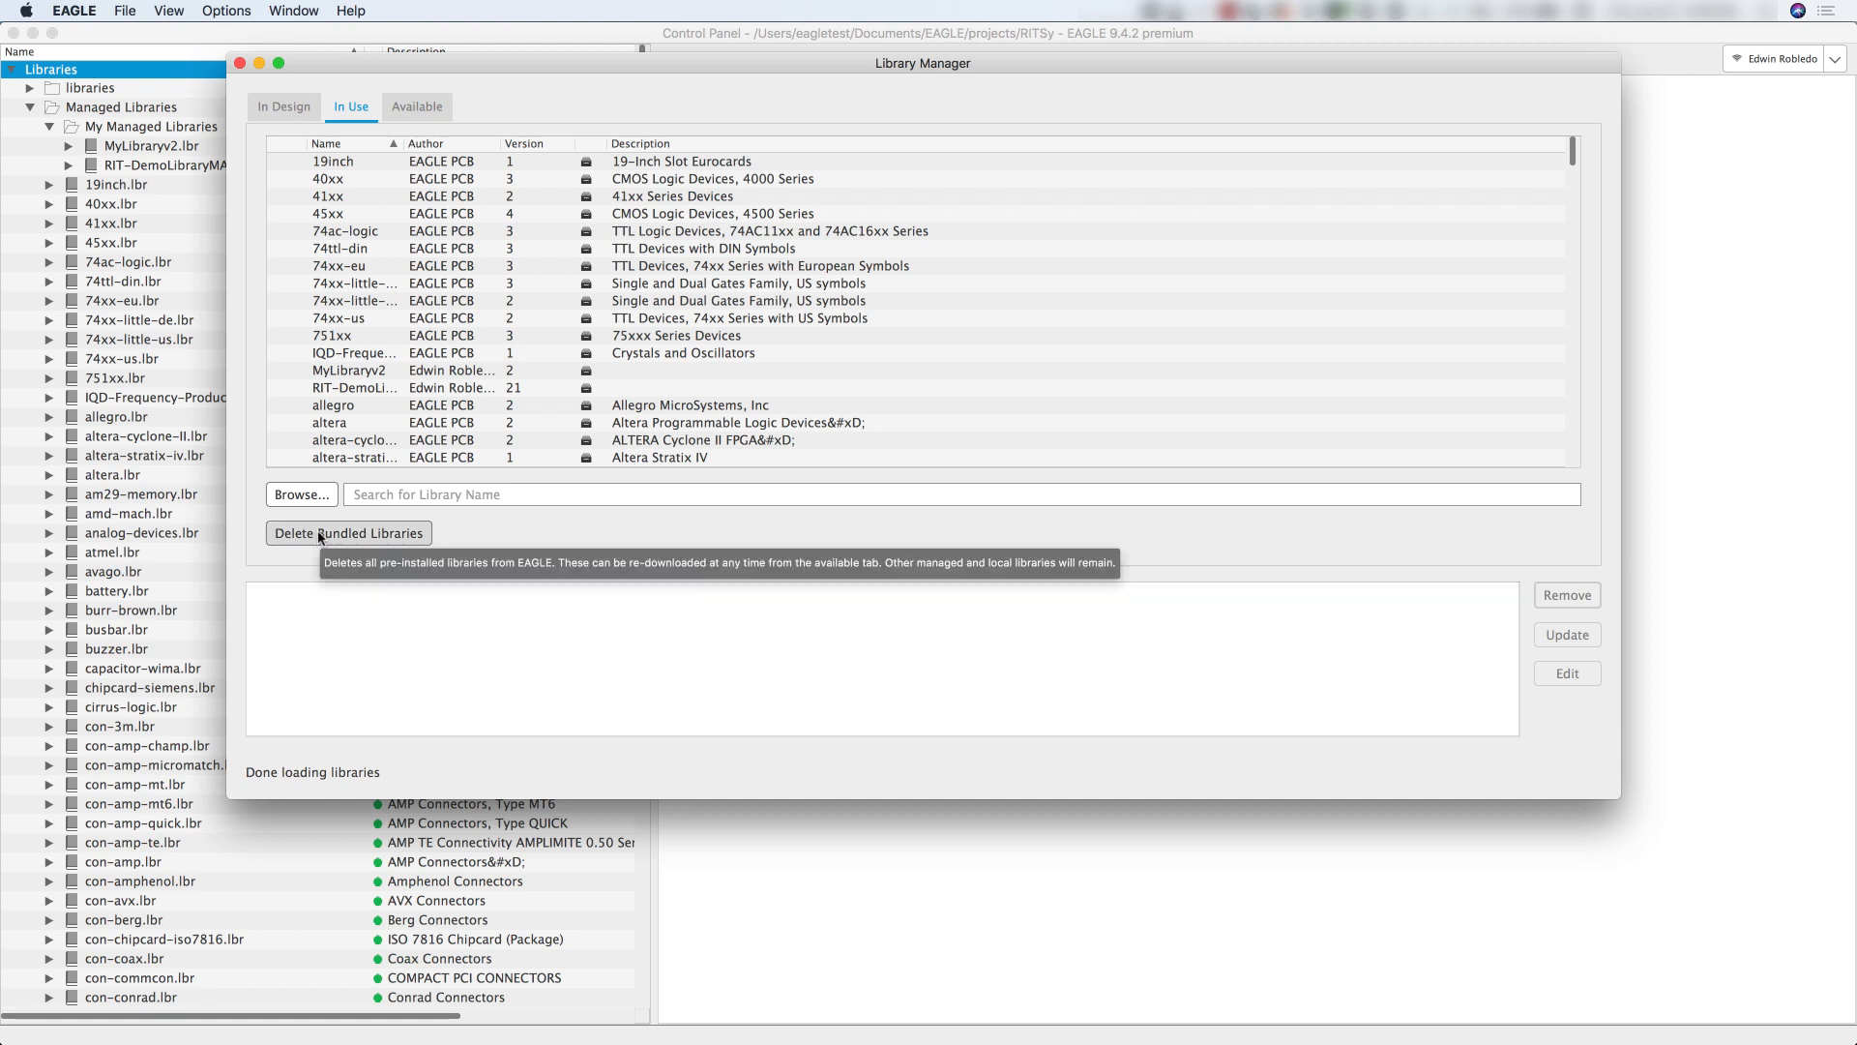
left_click(348, 533)
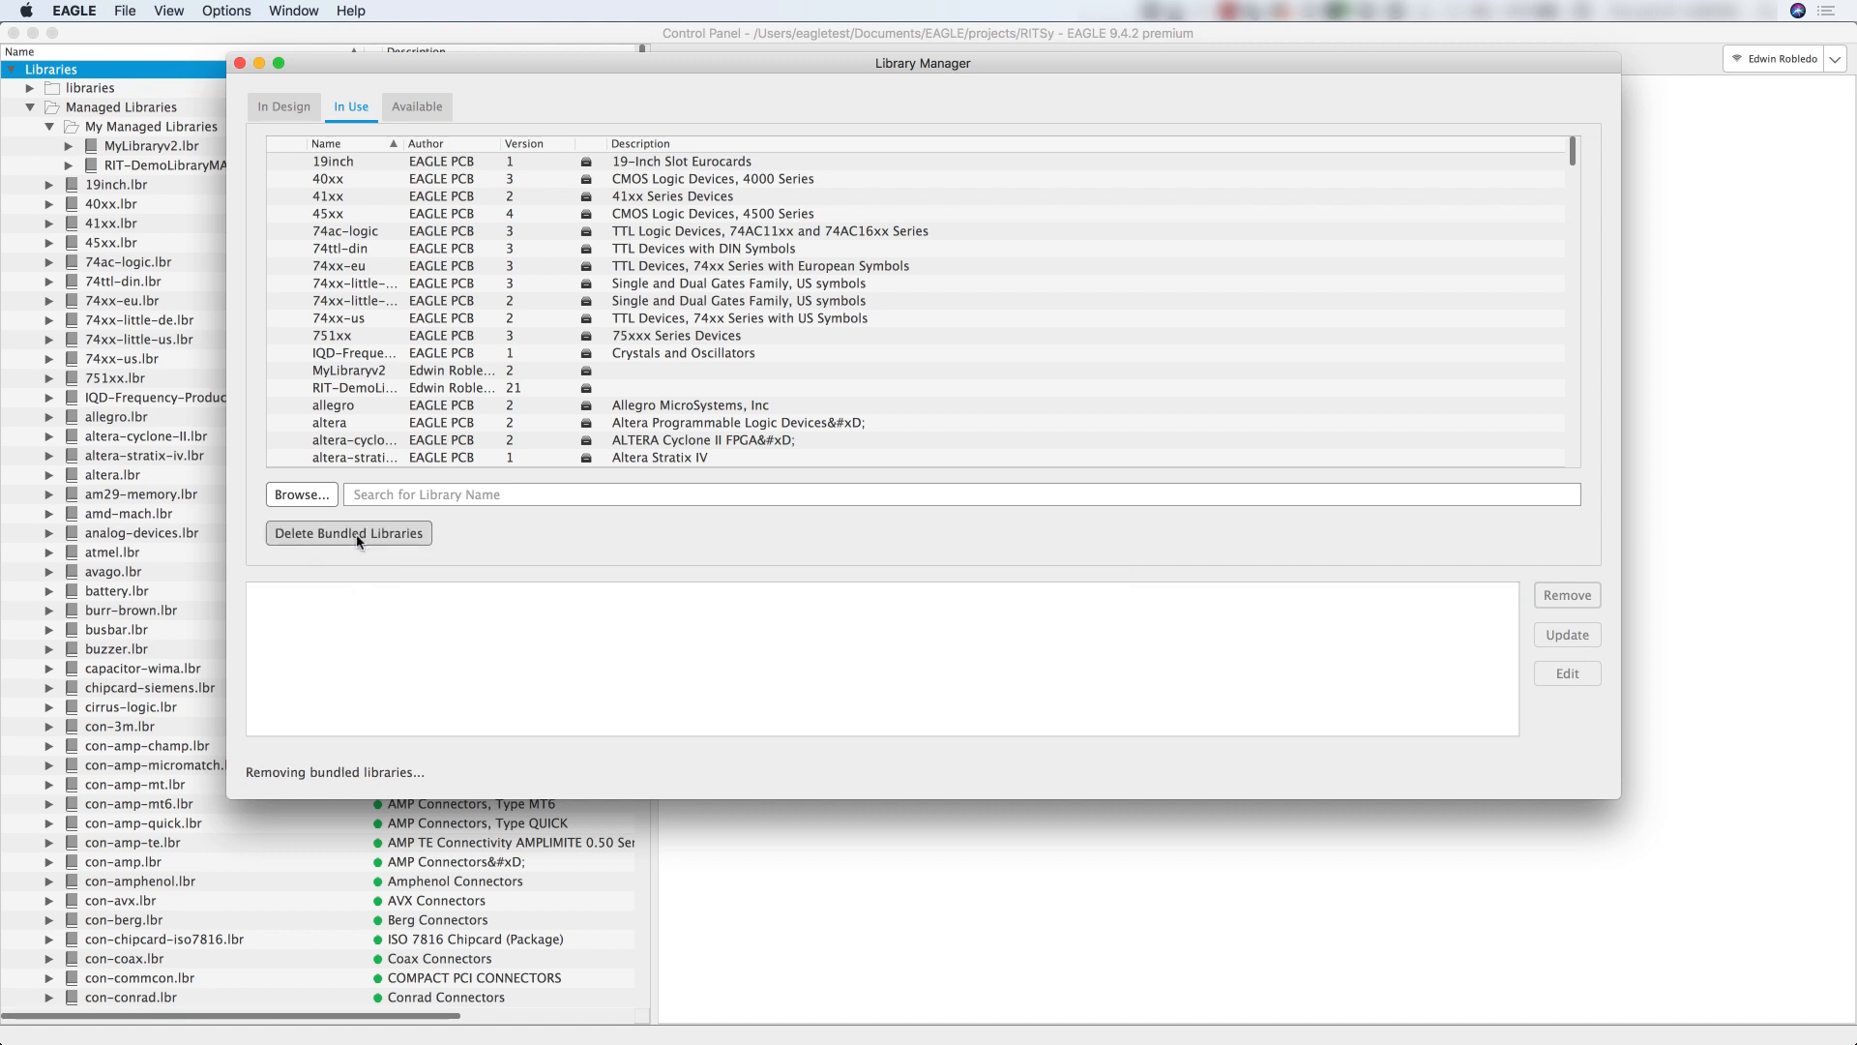
left_click(348, 533)
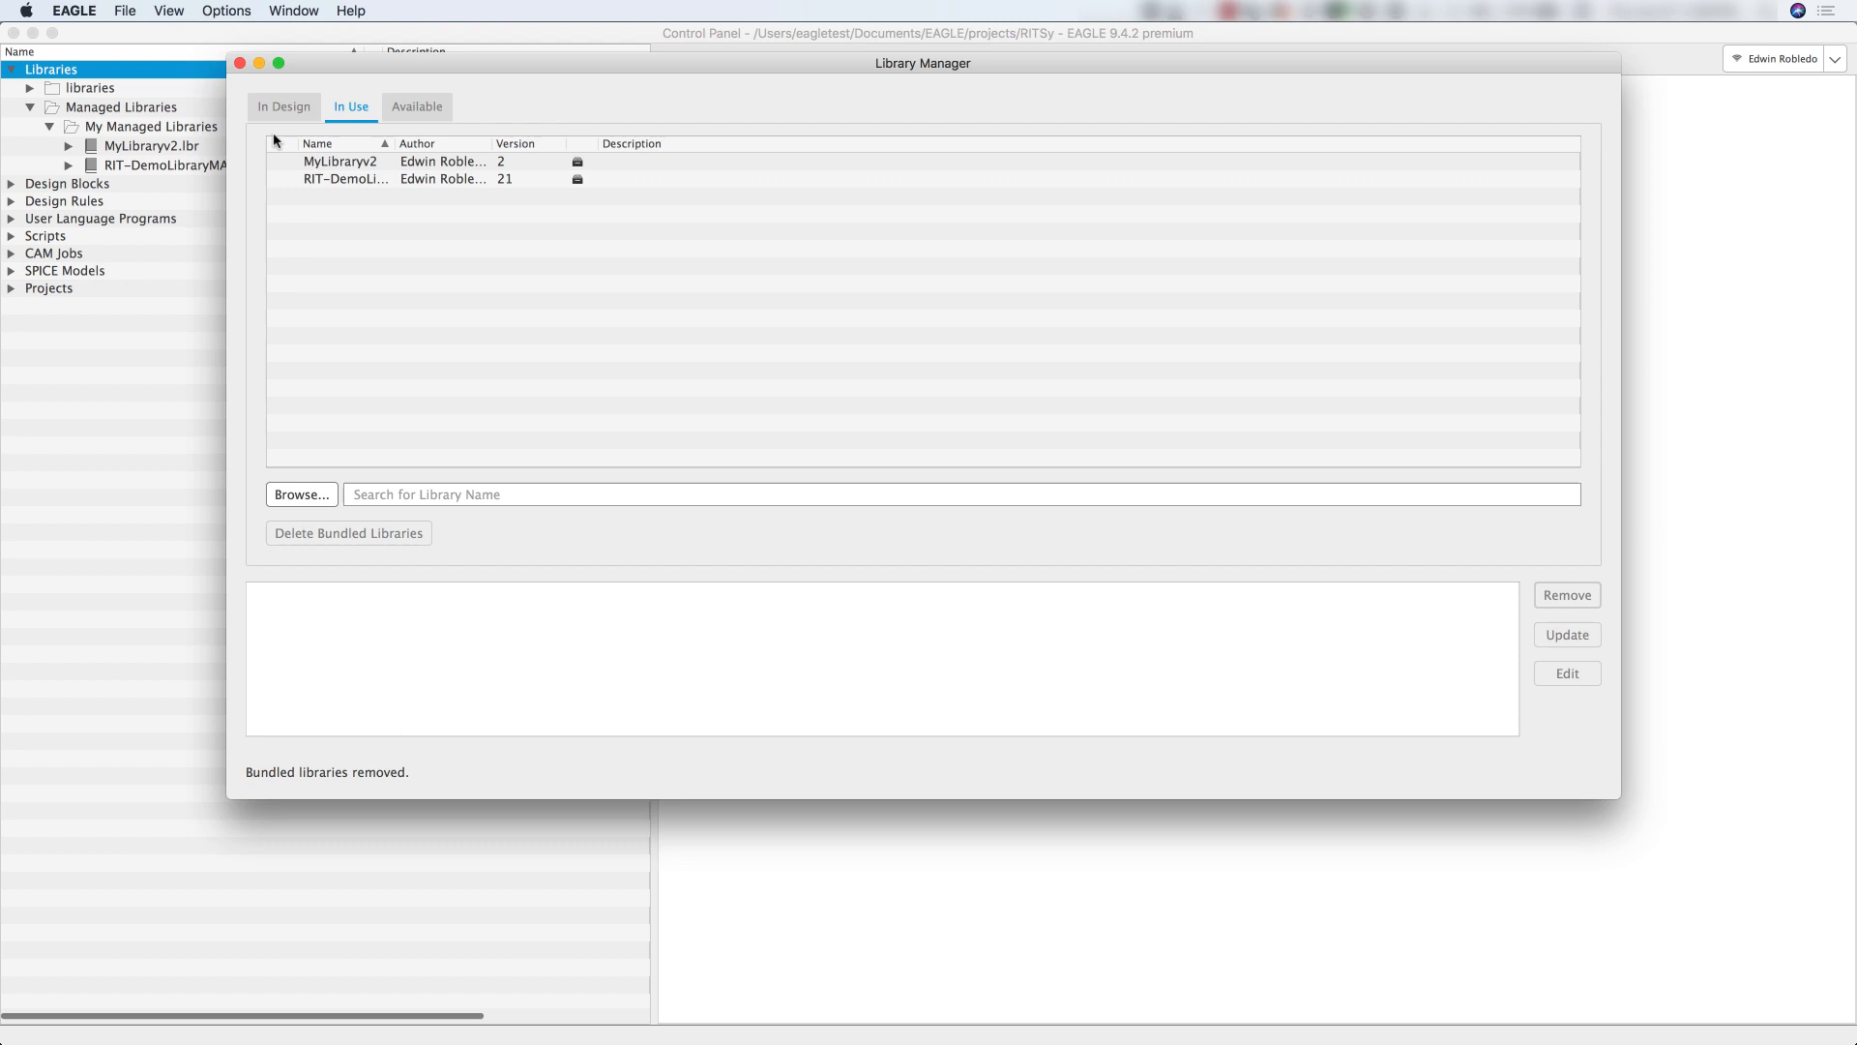
Close Library Manager and check the Control Panel tree now holds only the two managed libraries.
left_click(255, 62)
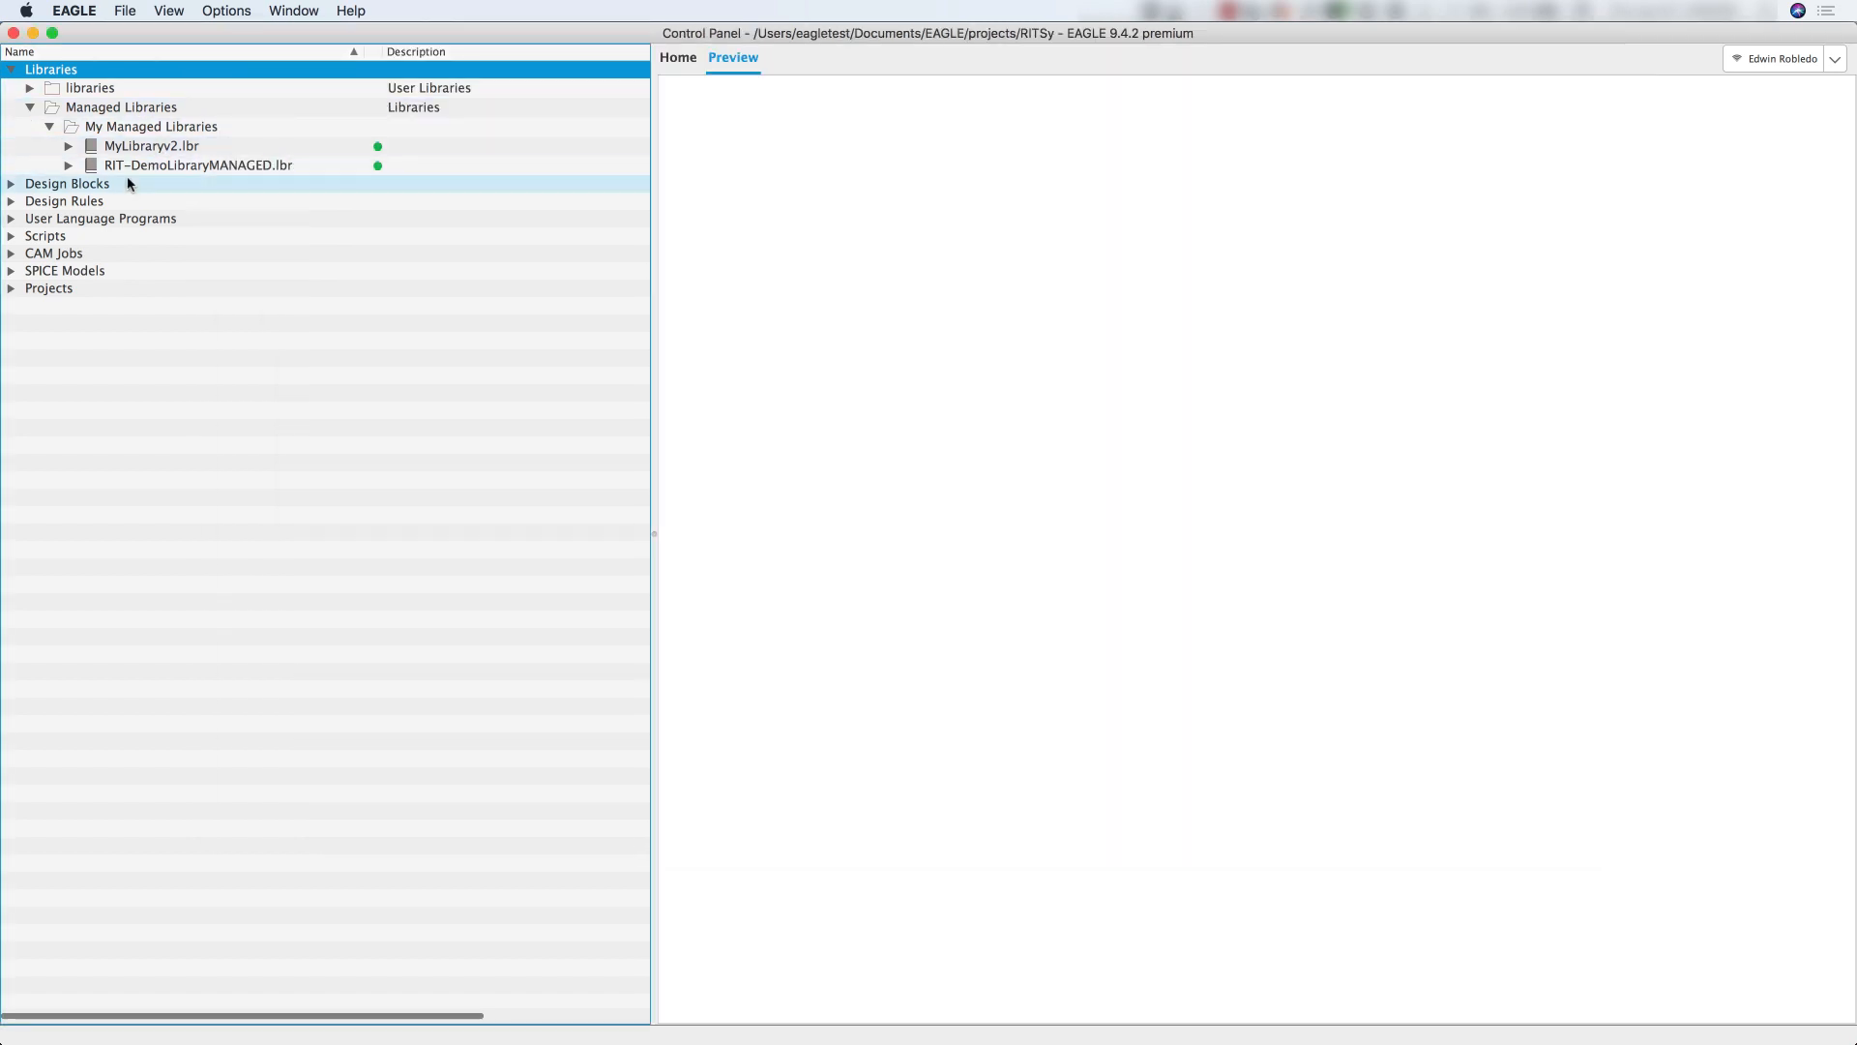
left_click(153, 145)
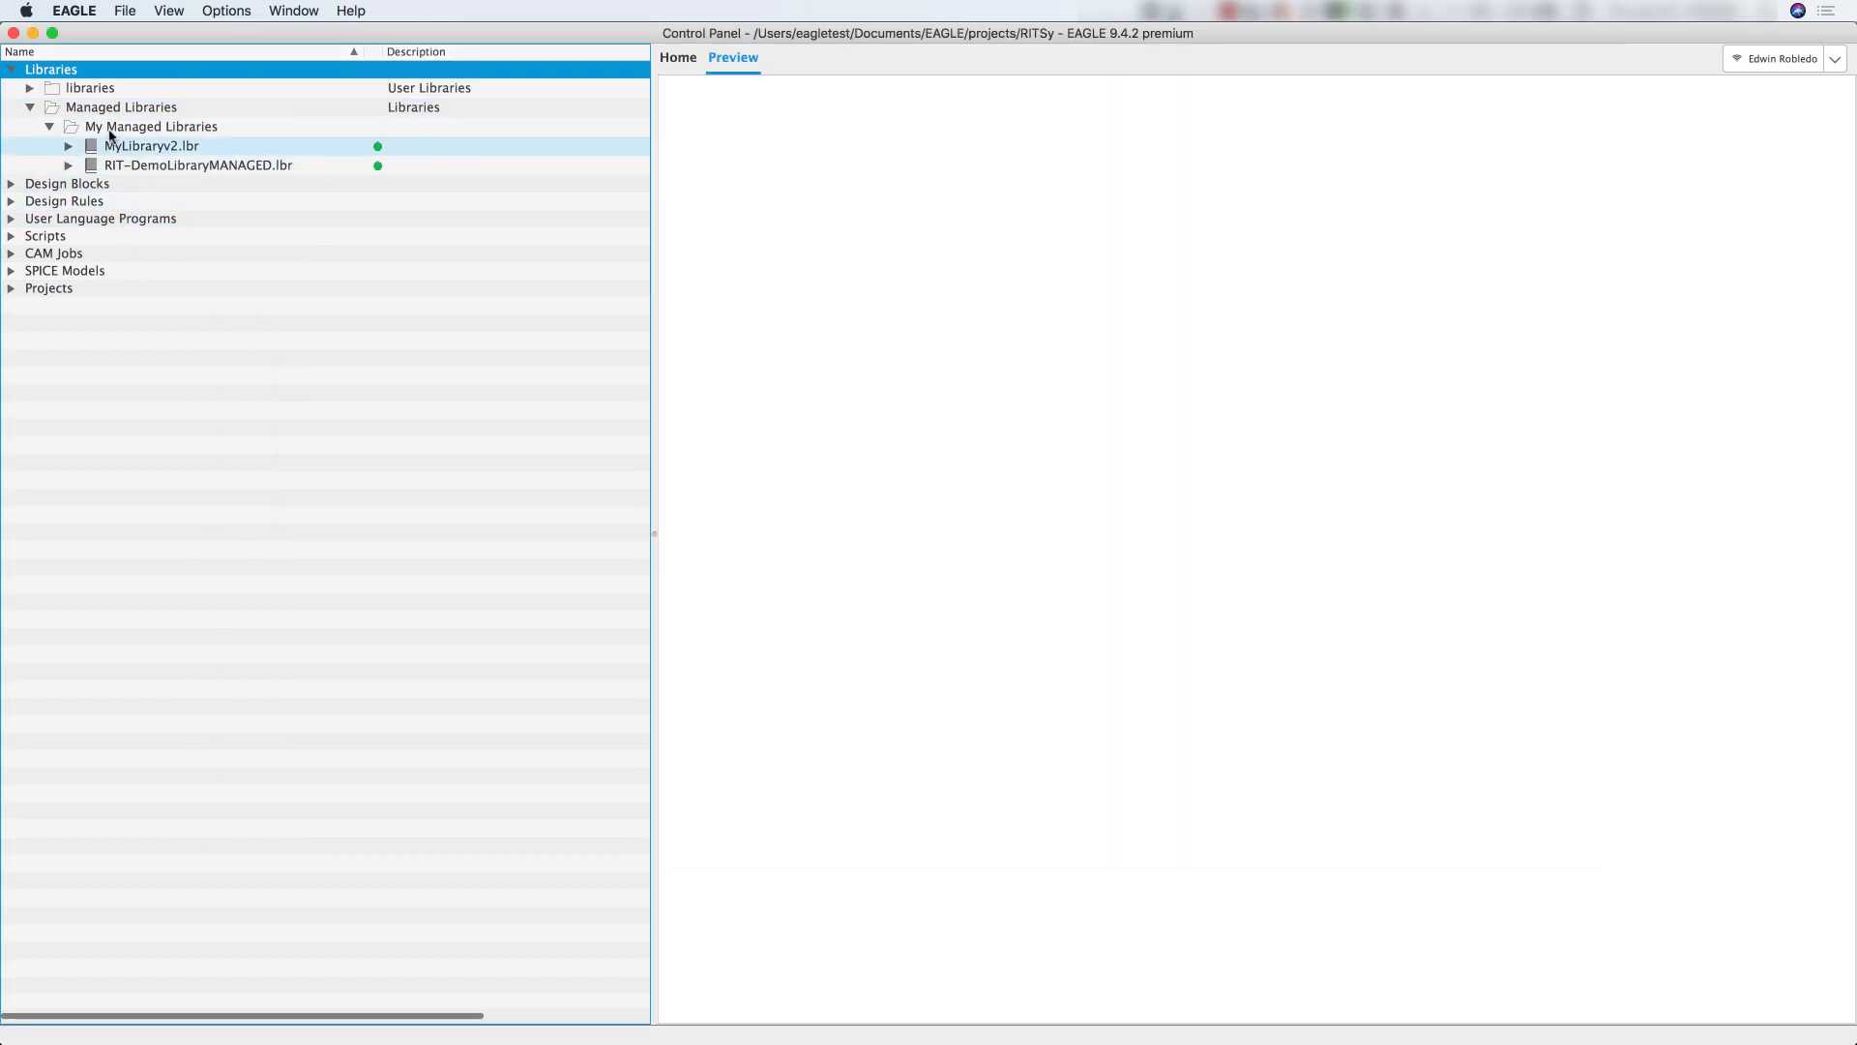
left_click(34, 87)
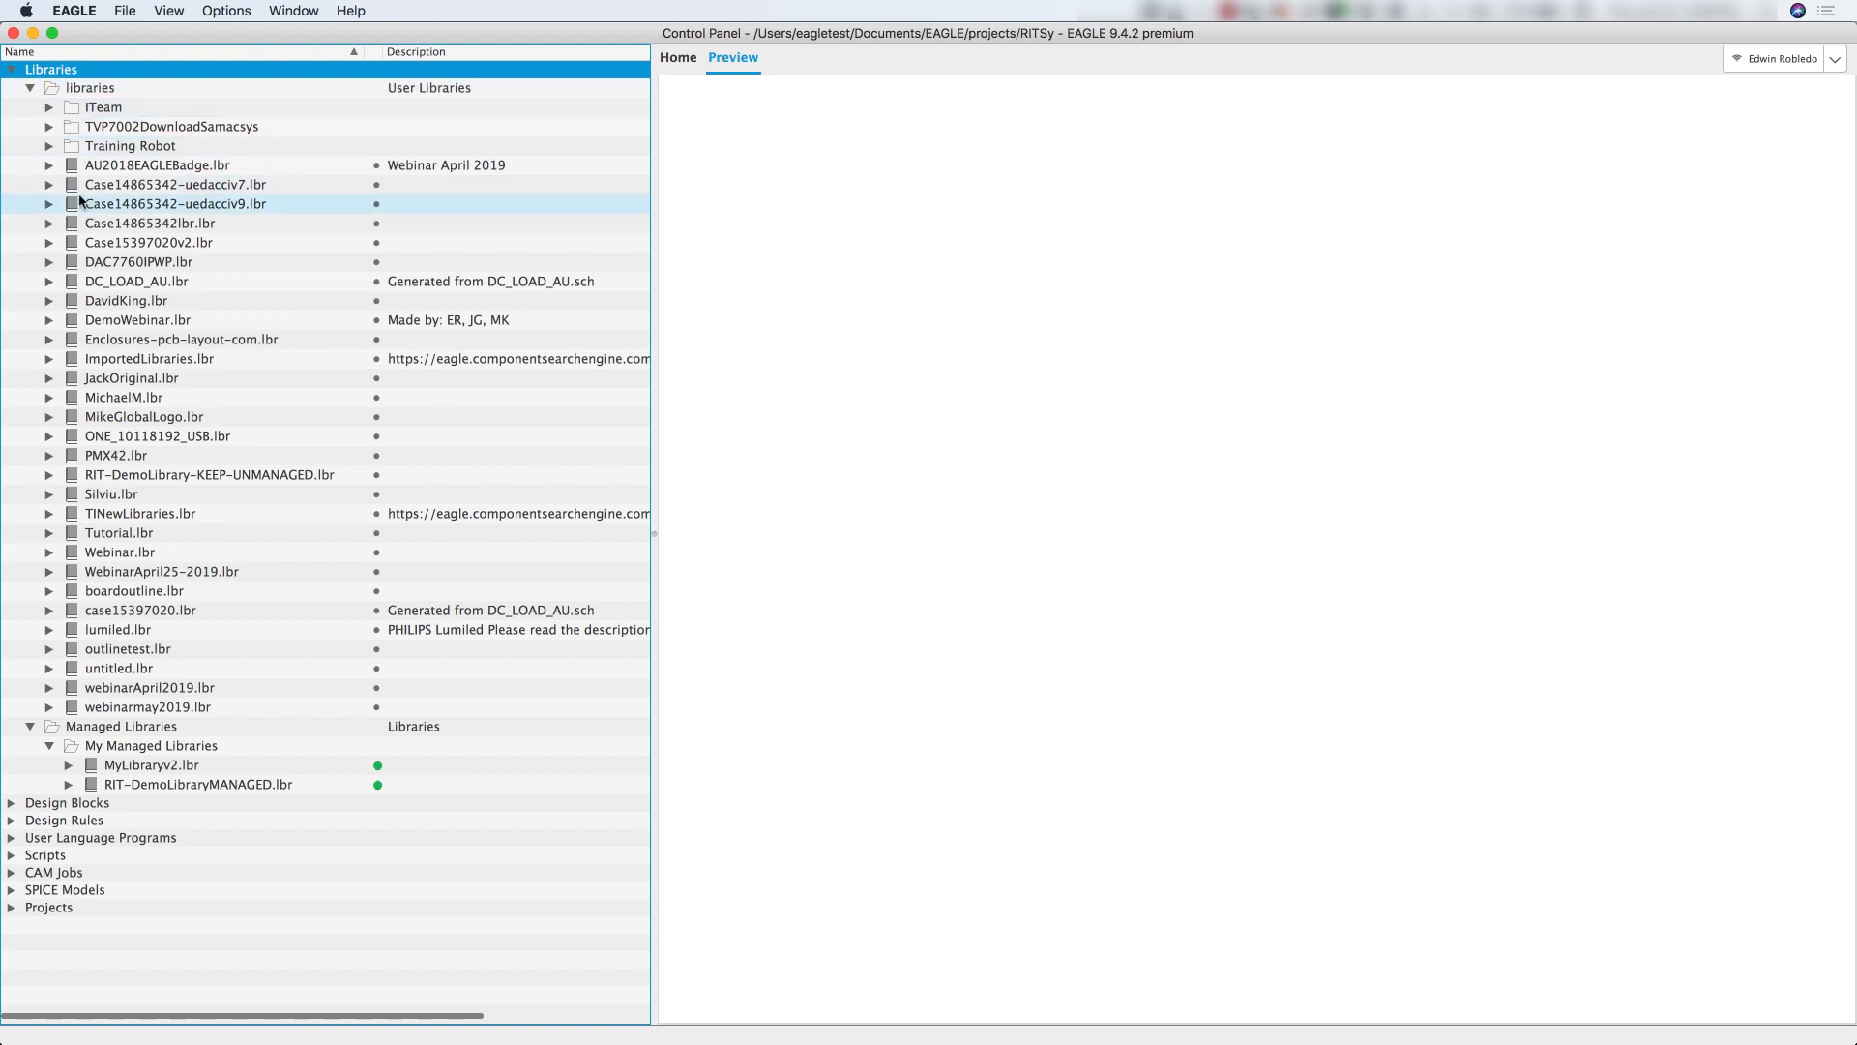
left_click(37, 87)
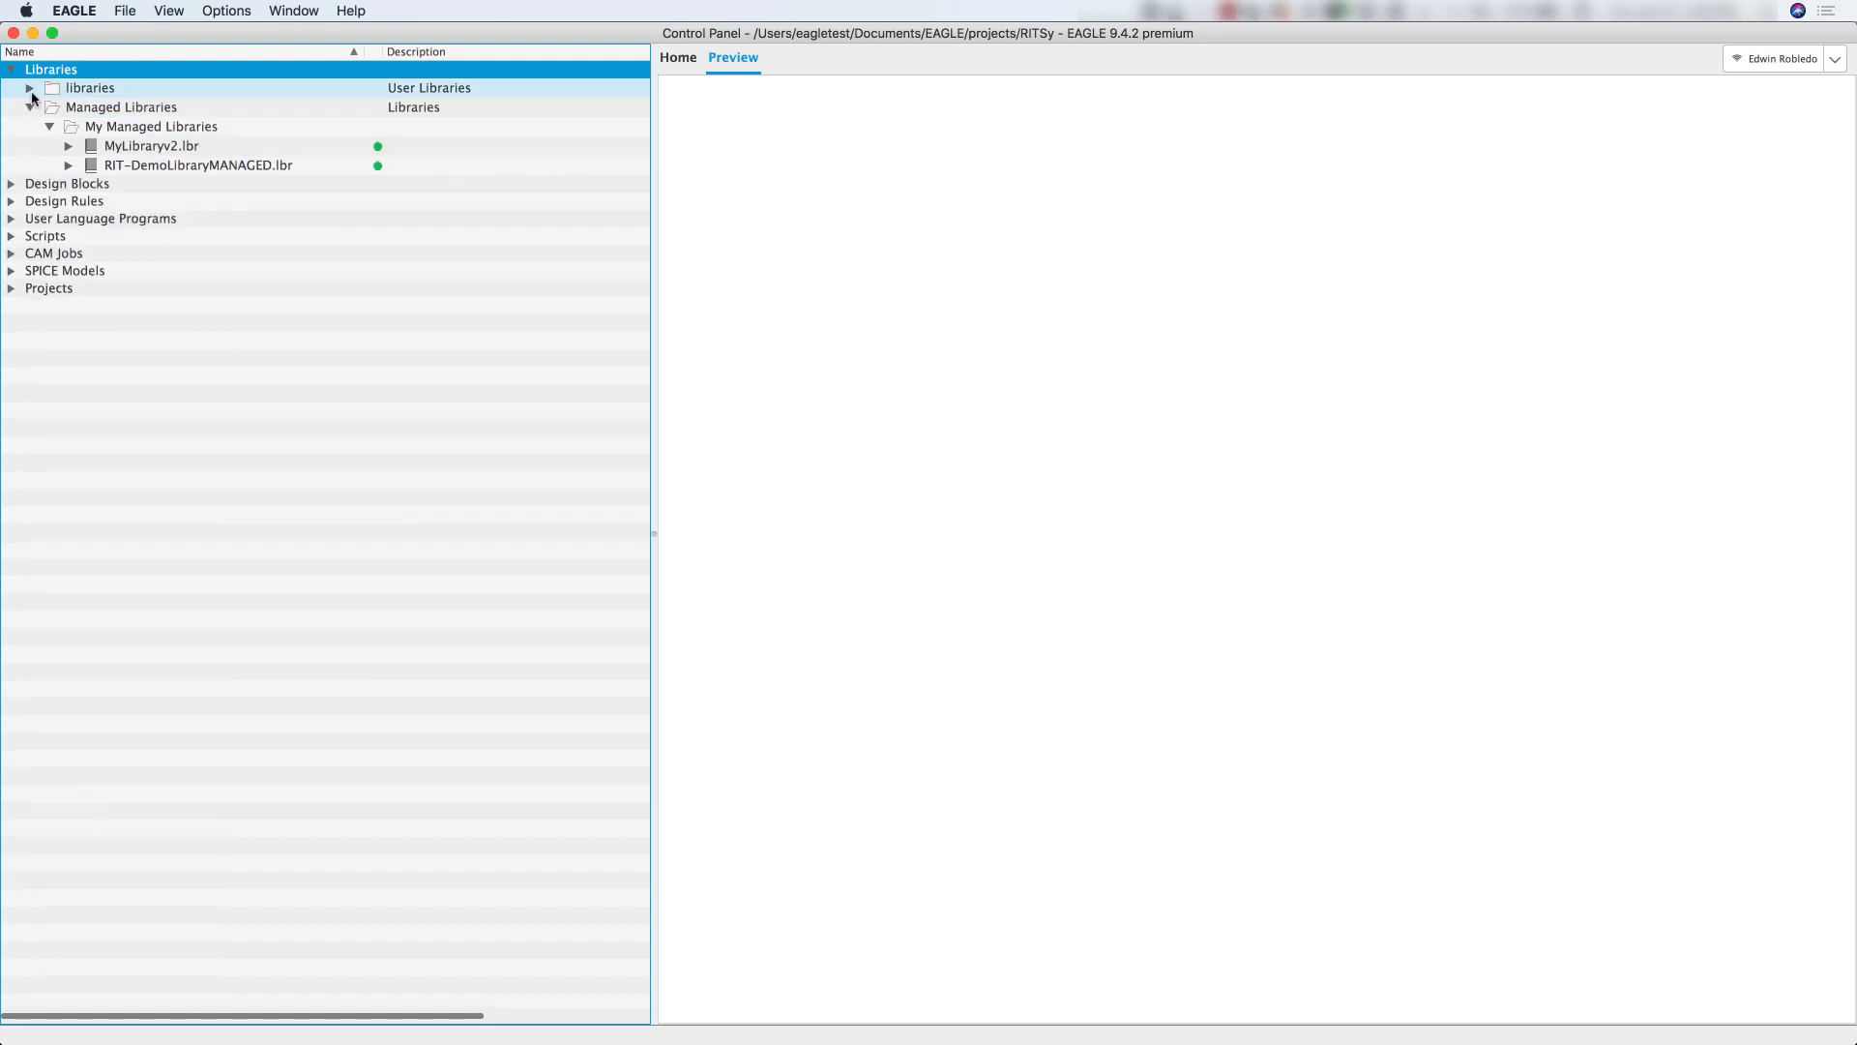
Reopen Library Manager from the Libraries branch and show its Available libraries list.
right_click(44, 71)
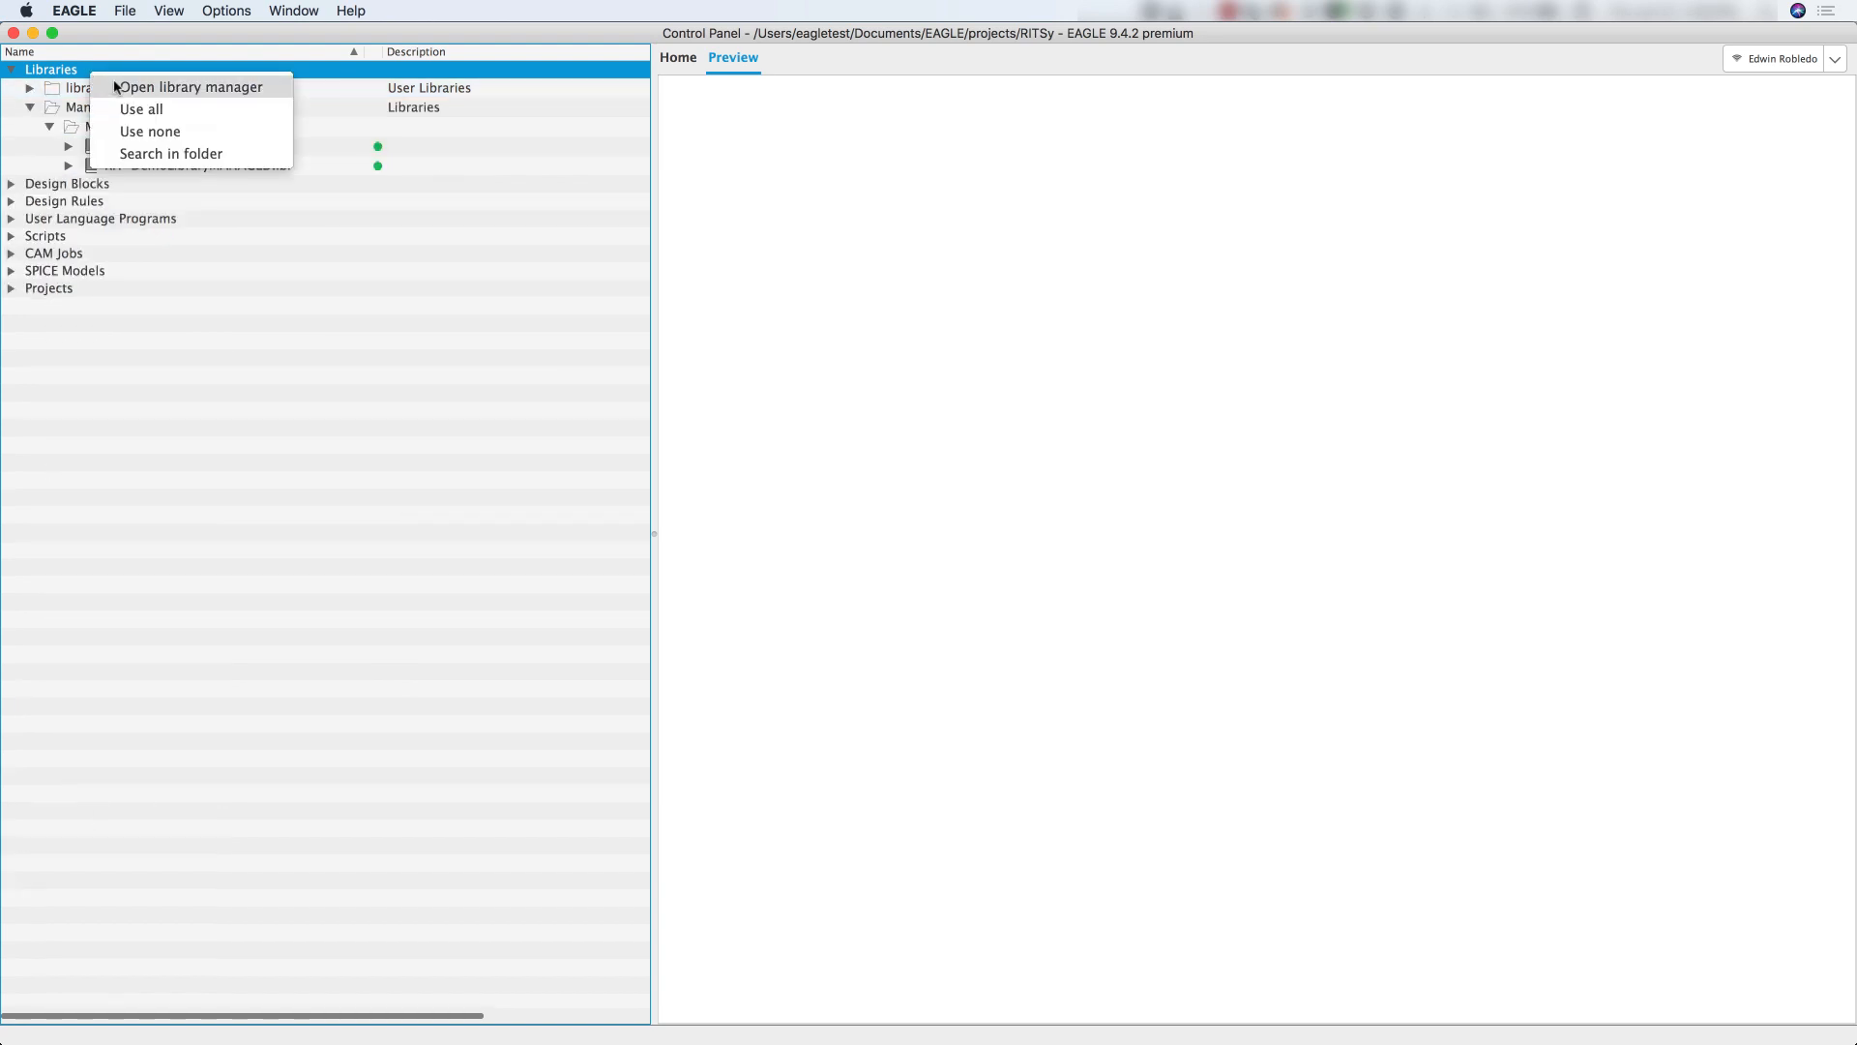
left_click(194, 87)
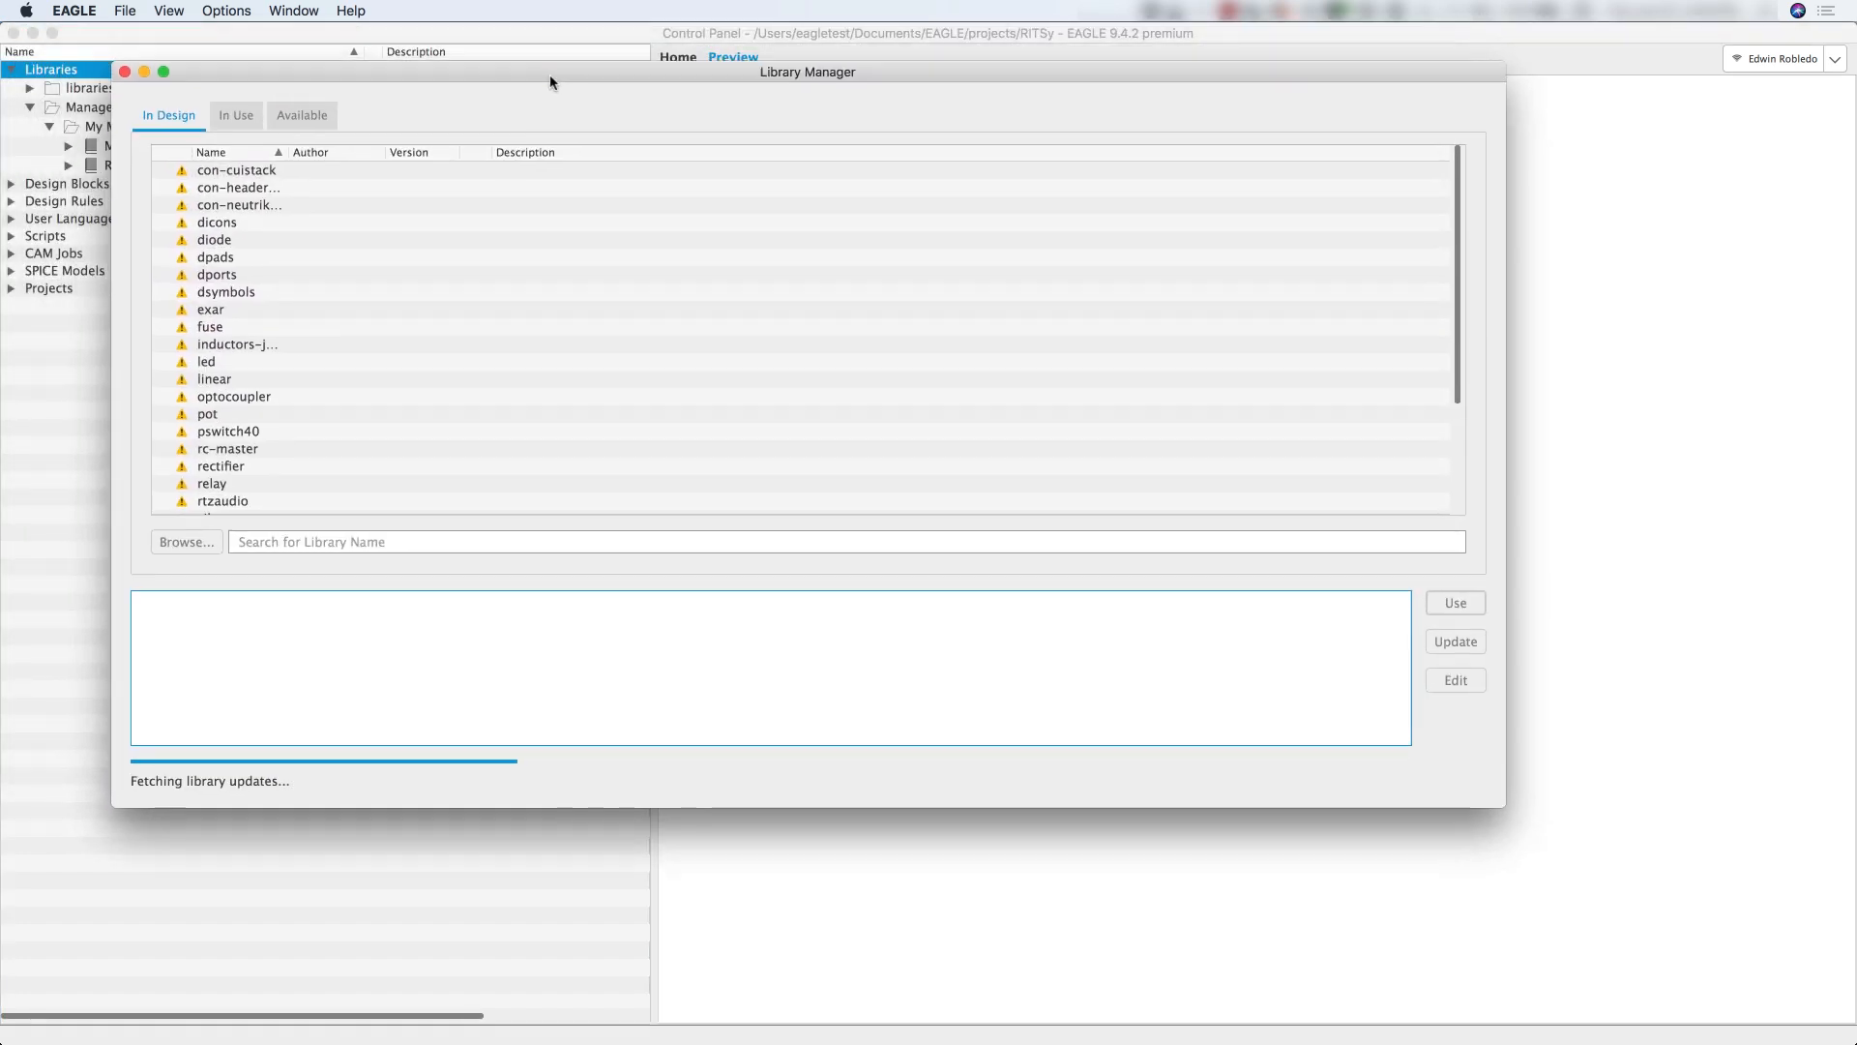
left_click(302, 115)
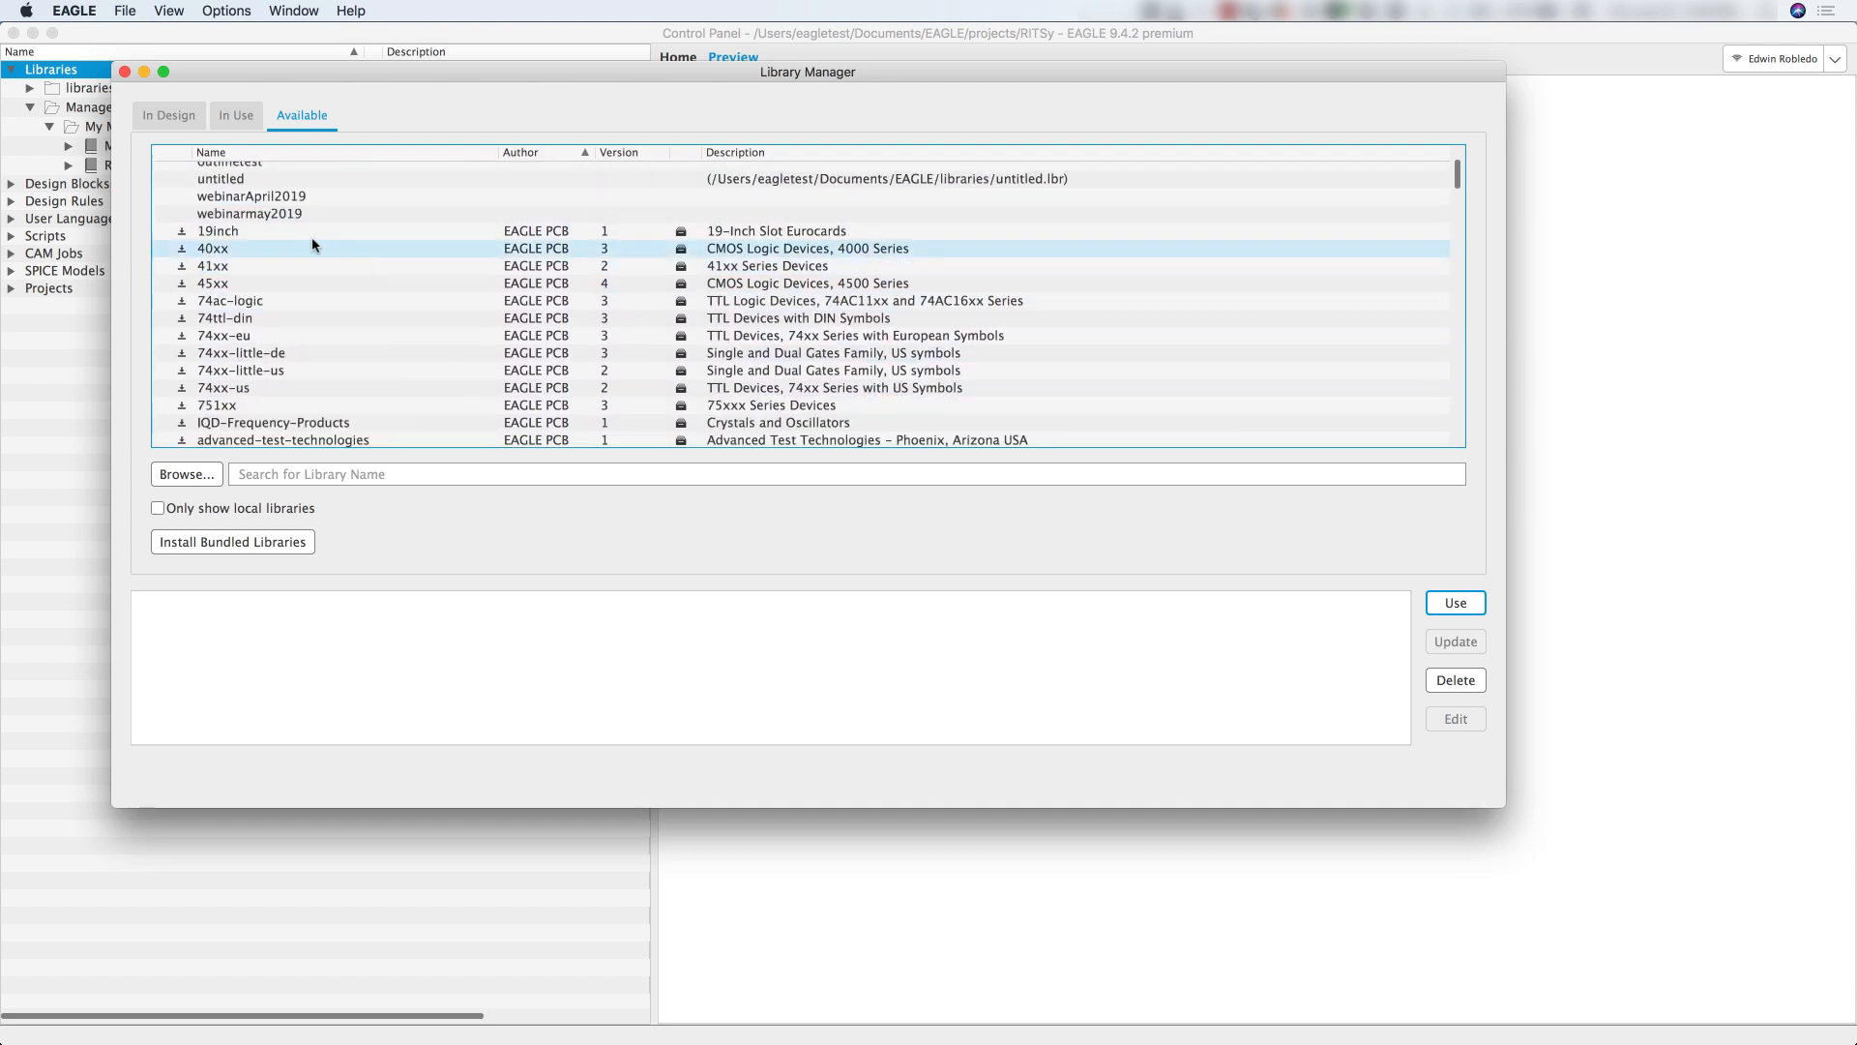
Select the 19inch through 41xx rows in the Available list, then clear the selection.
left_click(217, 231)
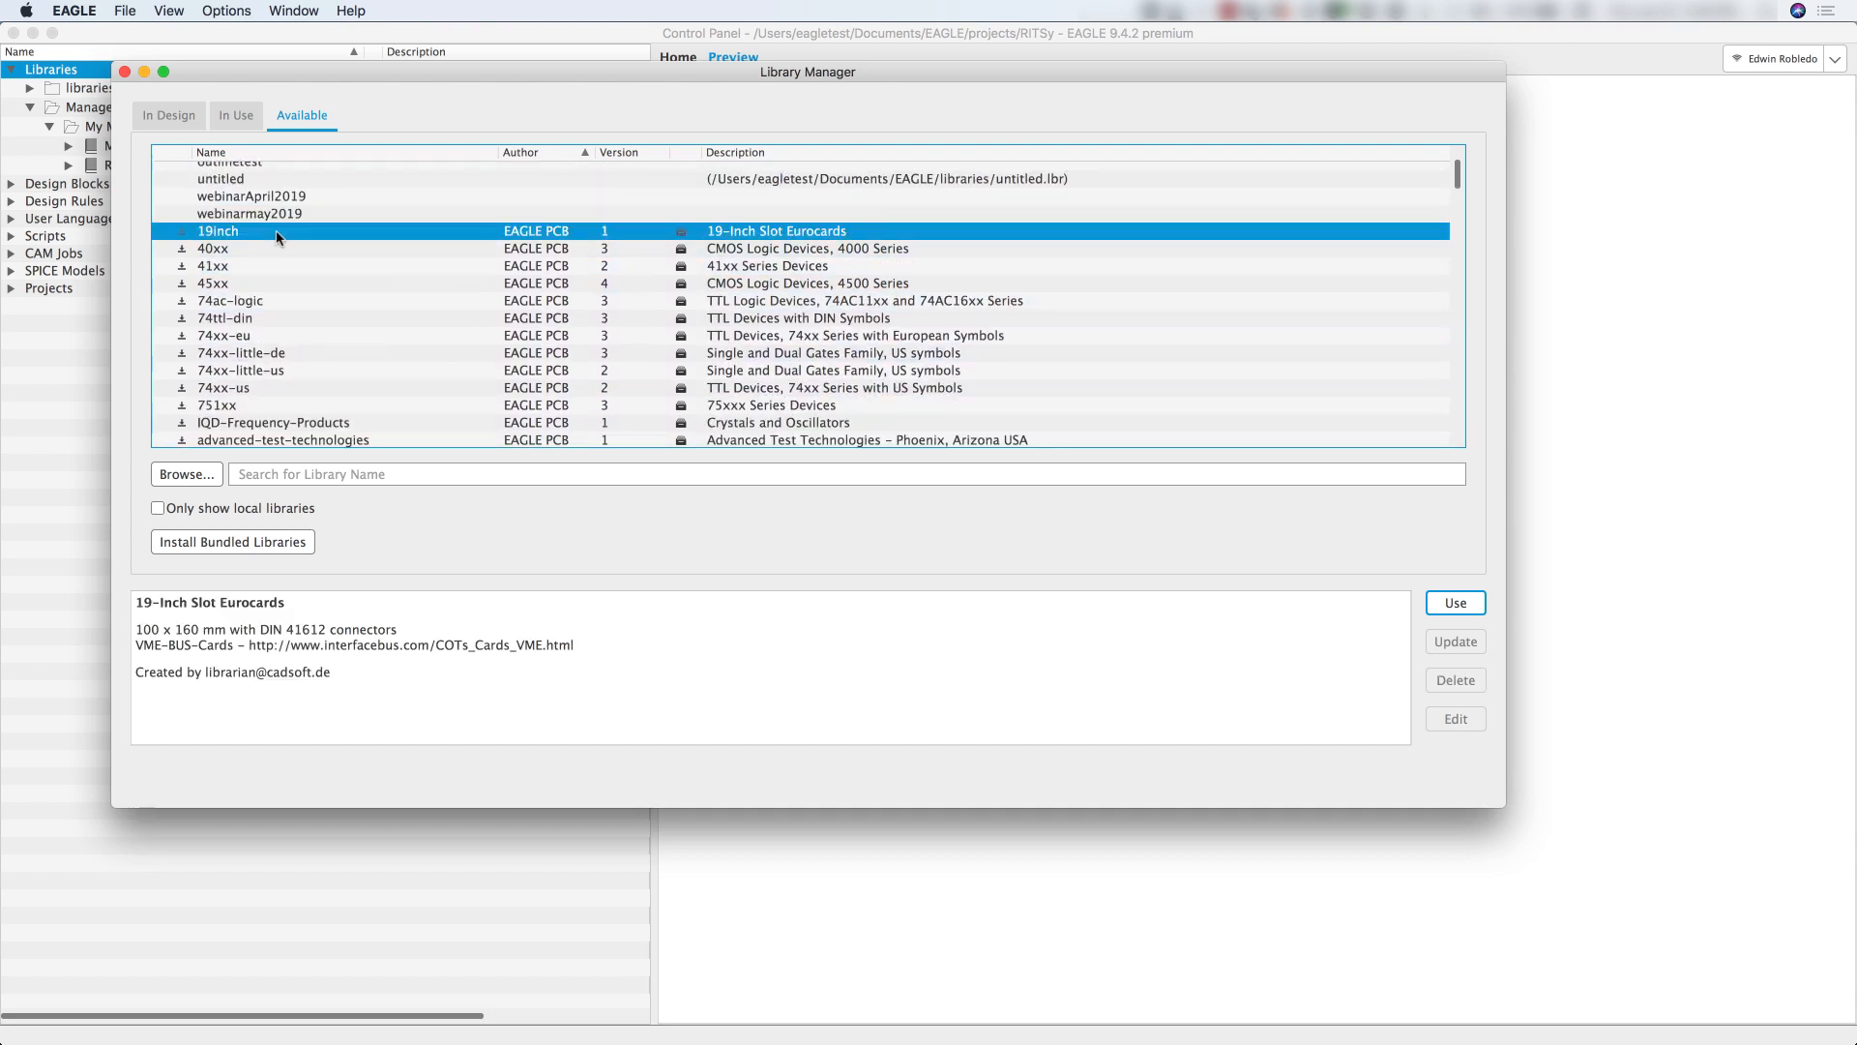
left_click(213, 266)
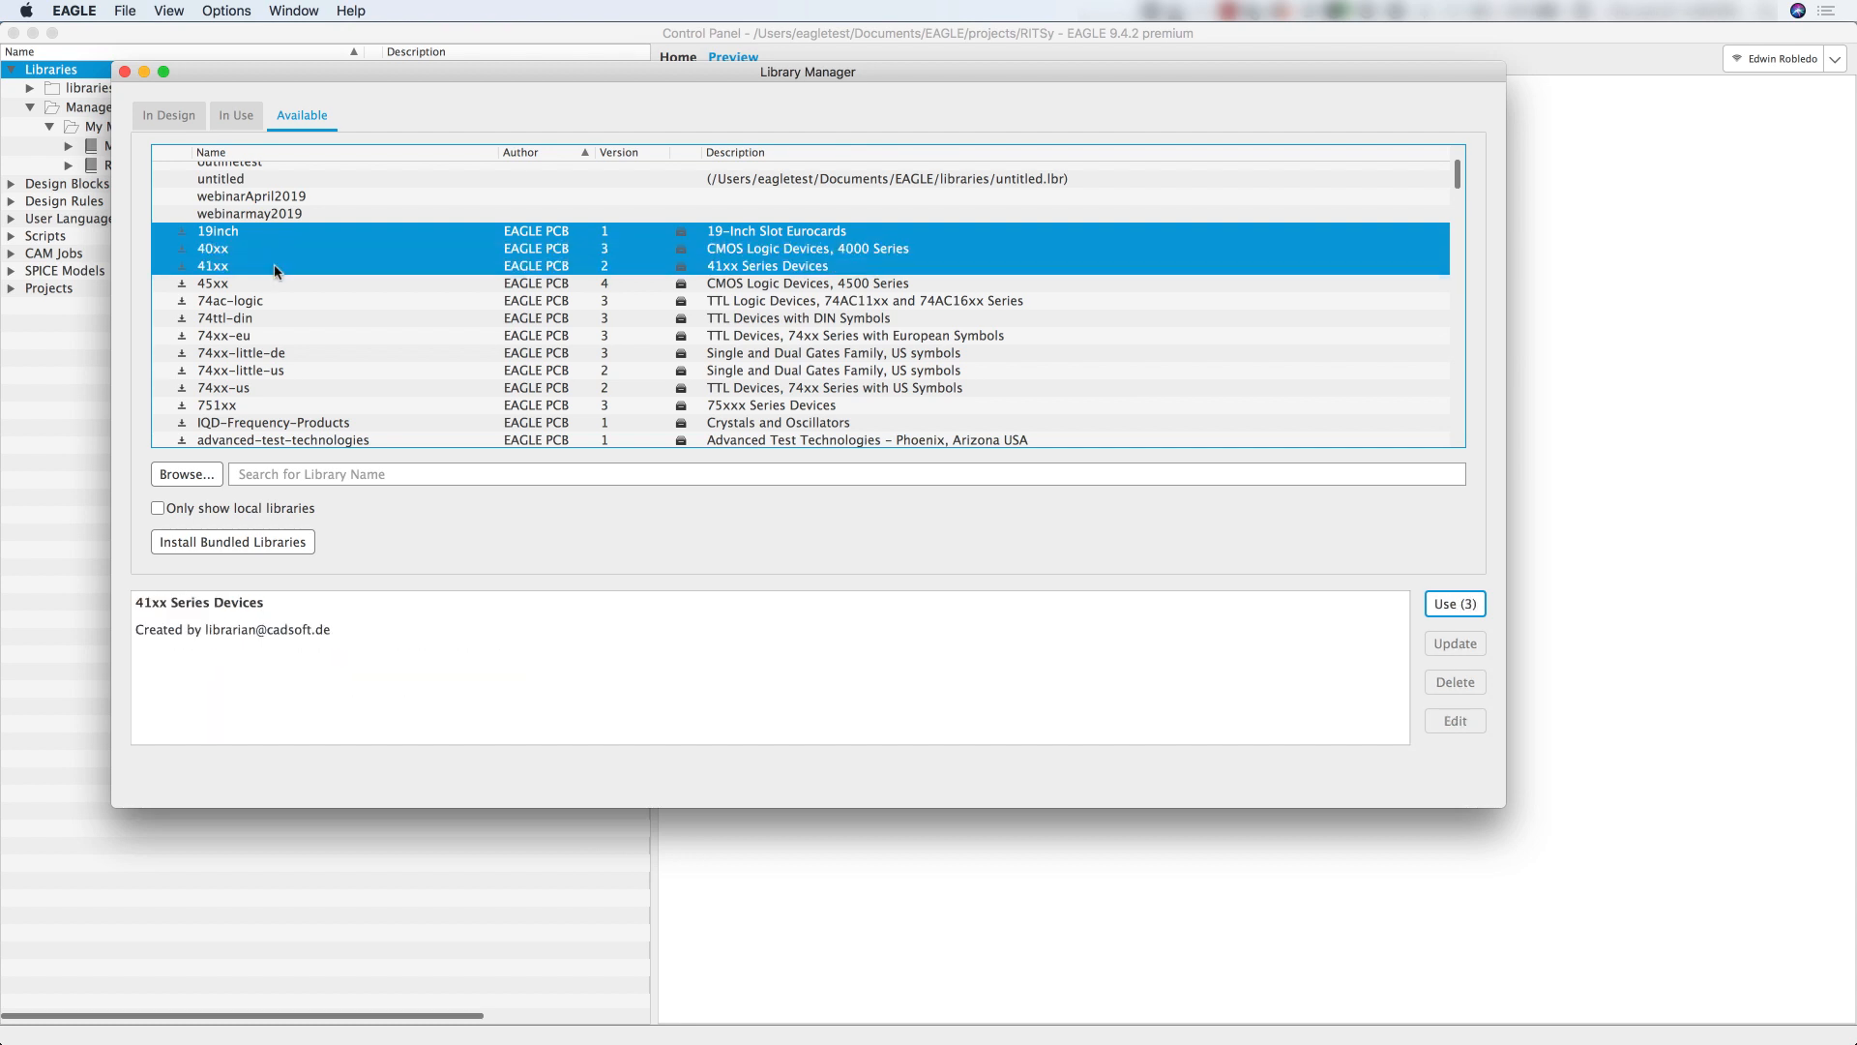
left_click(215, 284)
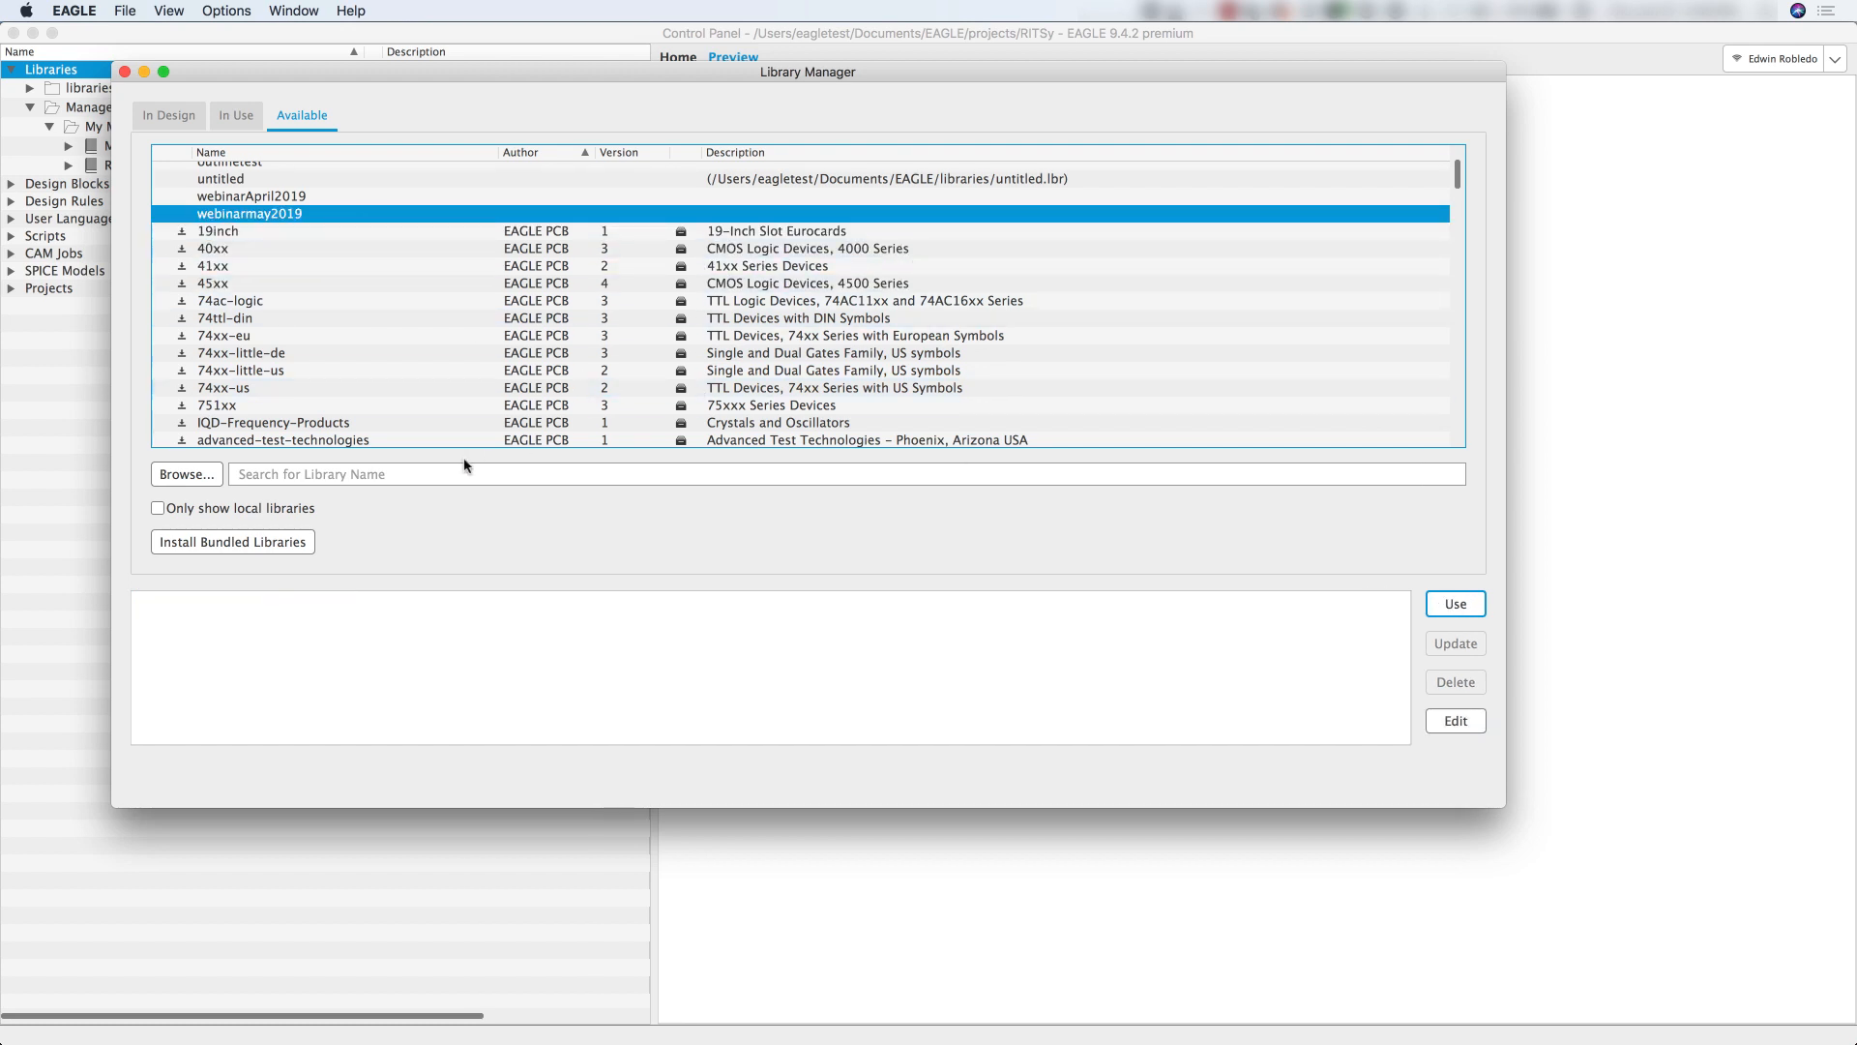
mouse_move(232, 542)
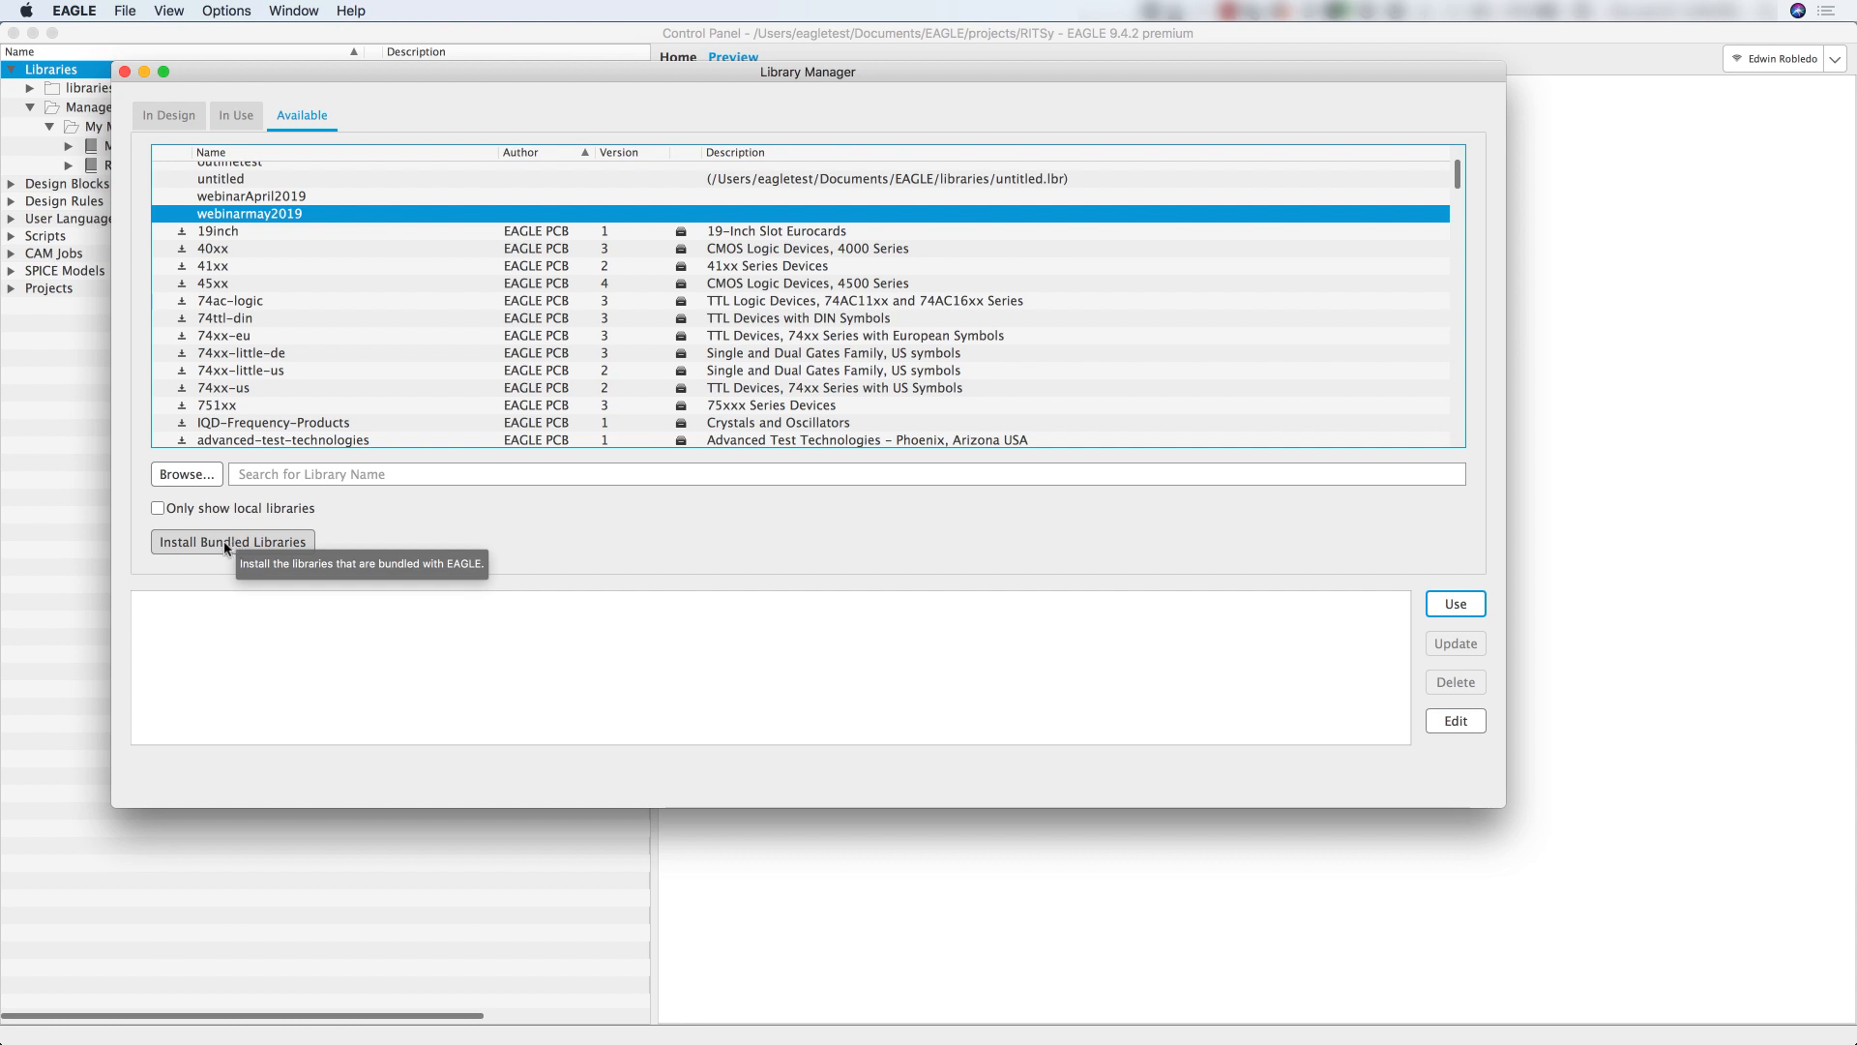
Install the bundled libraries again and inspect the restored 74xx-eu entry in the Control Panel tree.
left_click(232, 542)
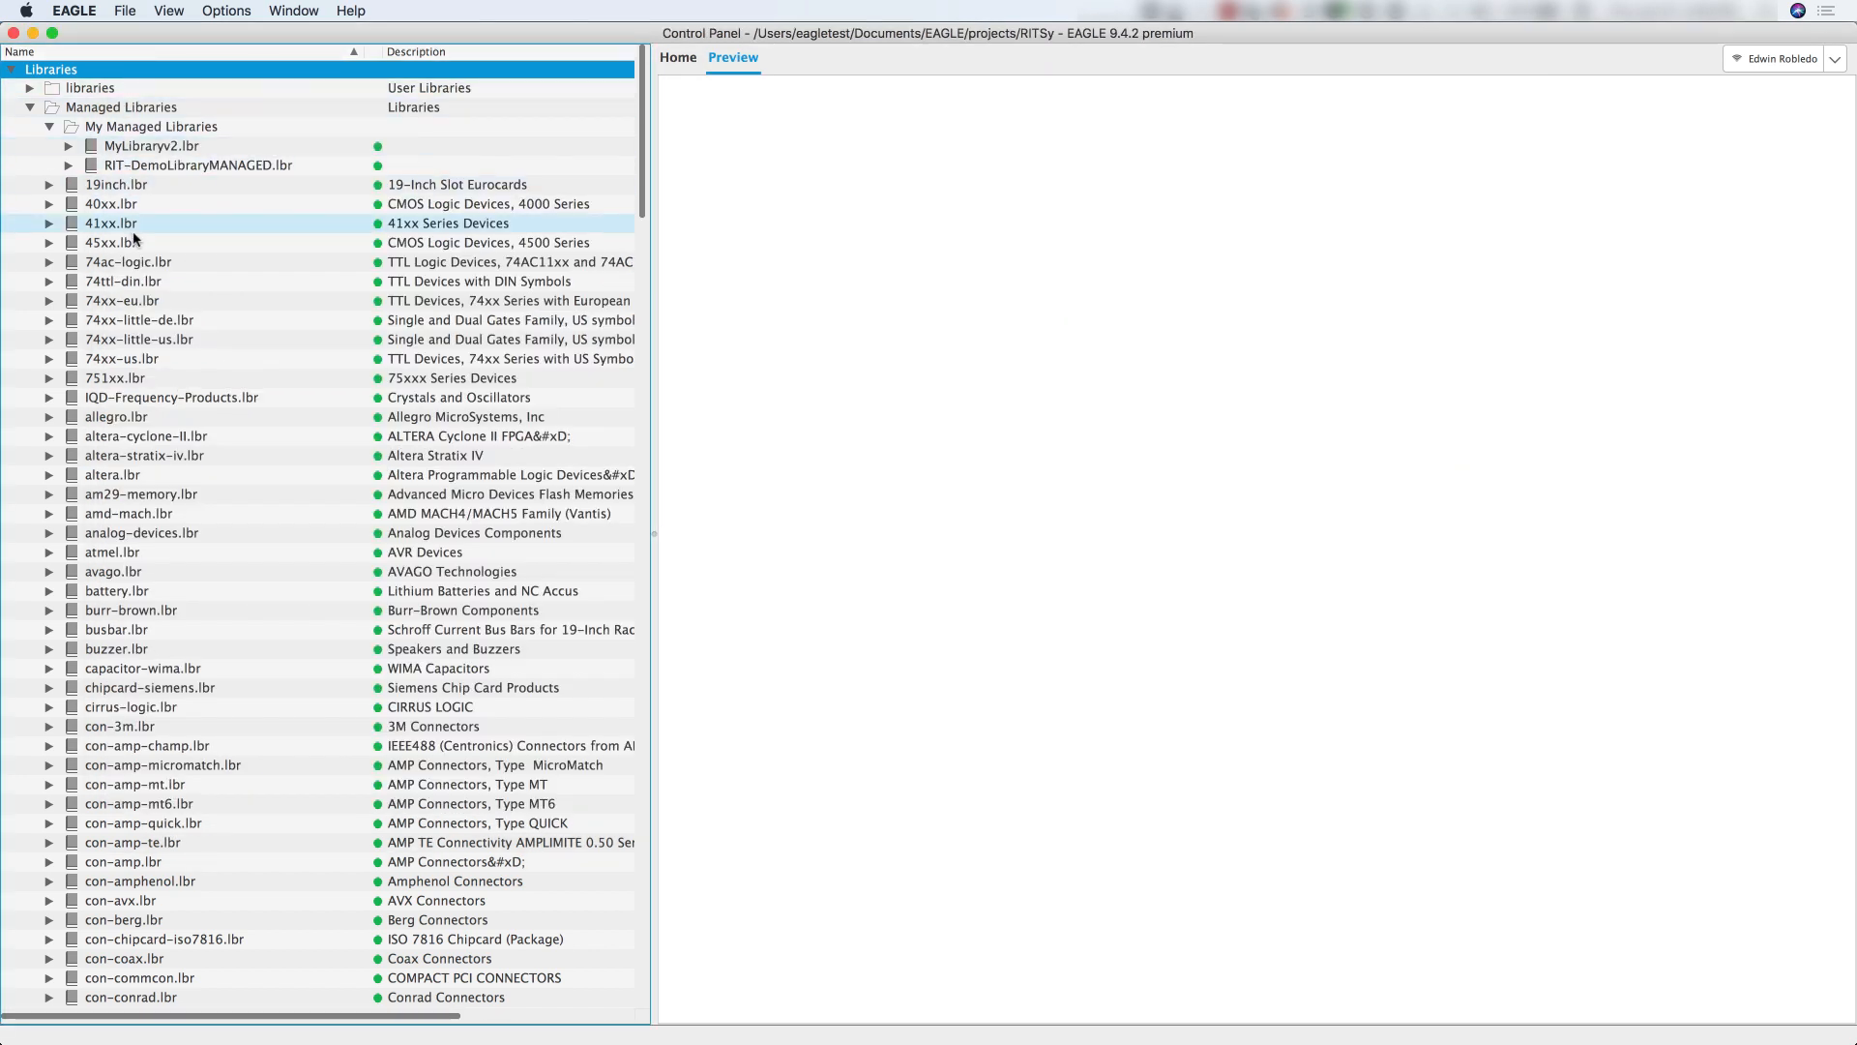
left_click(106, 301)
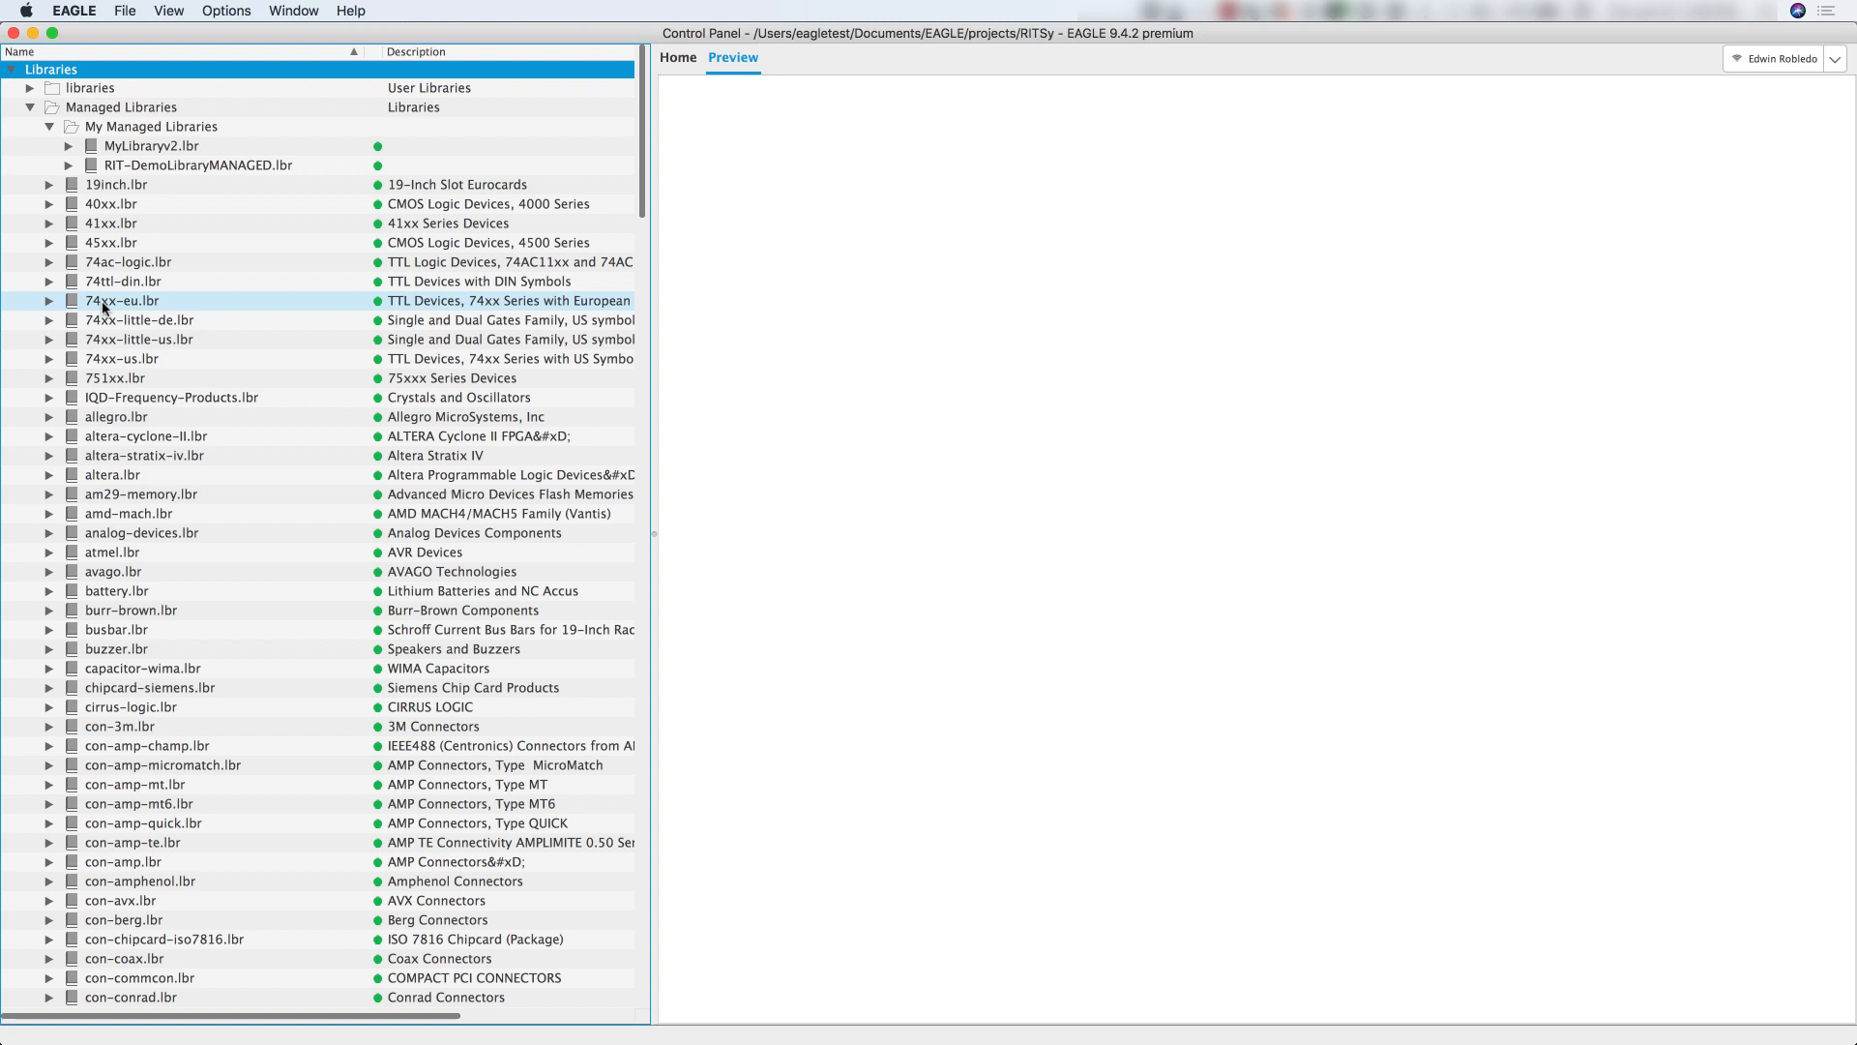